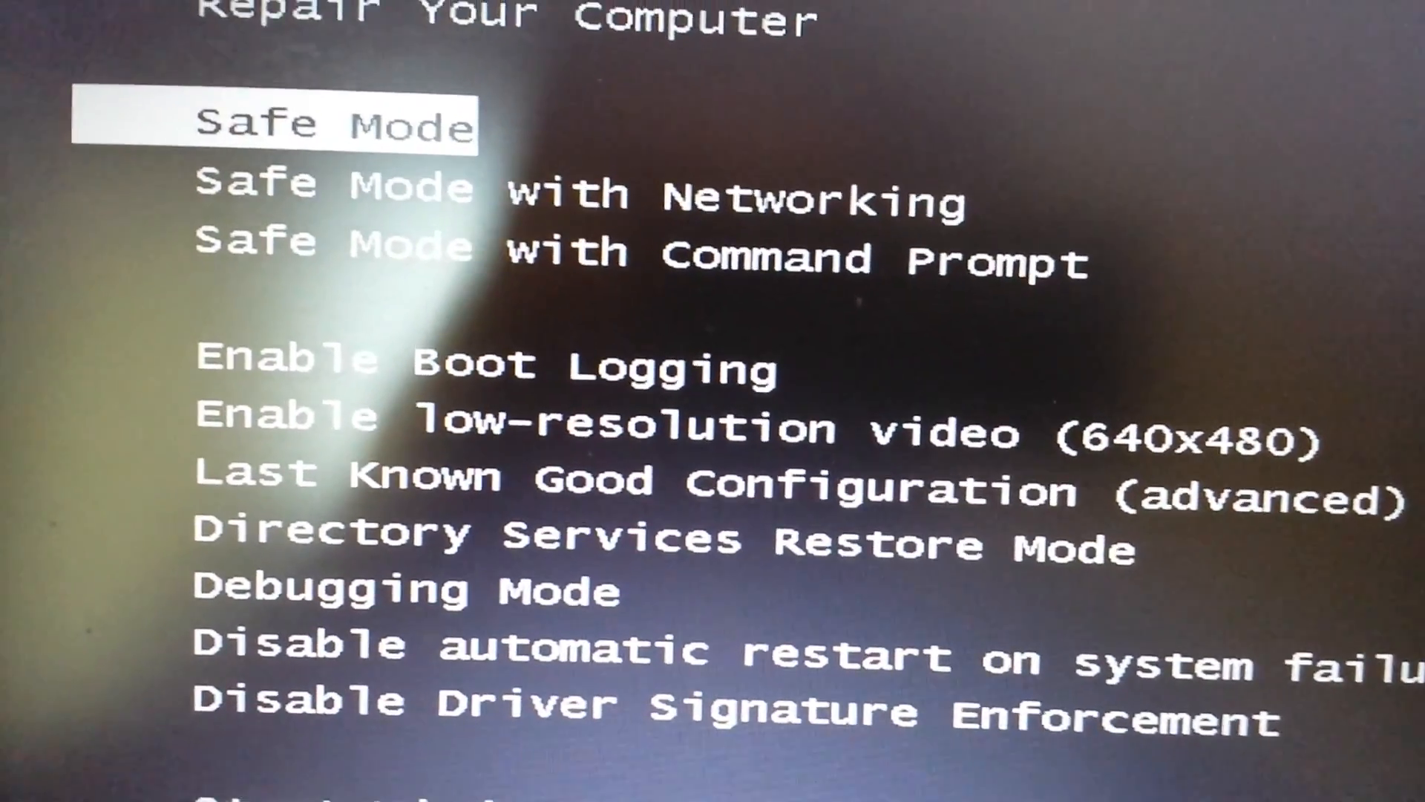
Boot Windows into Safe Mode with Command Prompt from the Advanced Boot Options menu
{"action": "key", "text": "Down"}
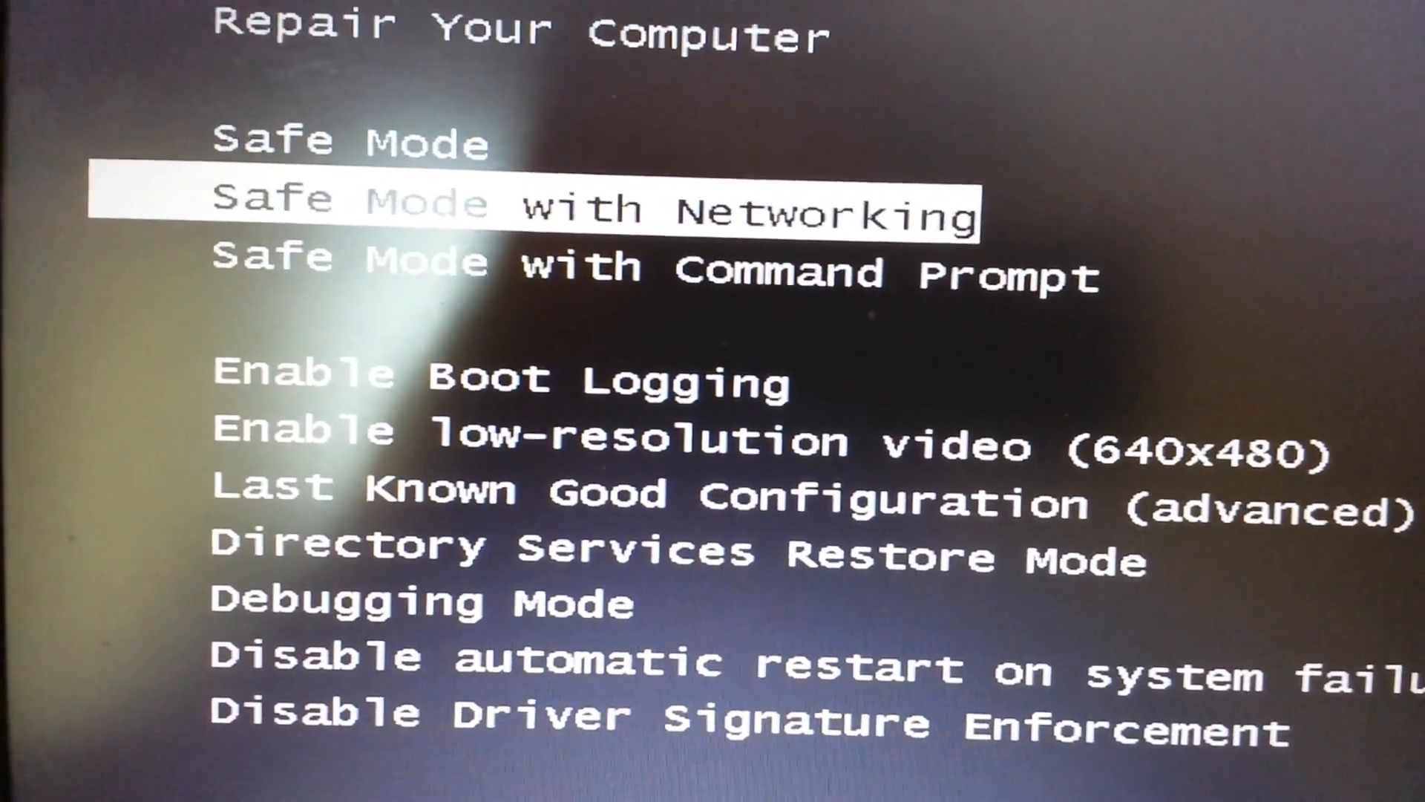
{"action": "key", "text": "Down"}
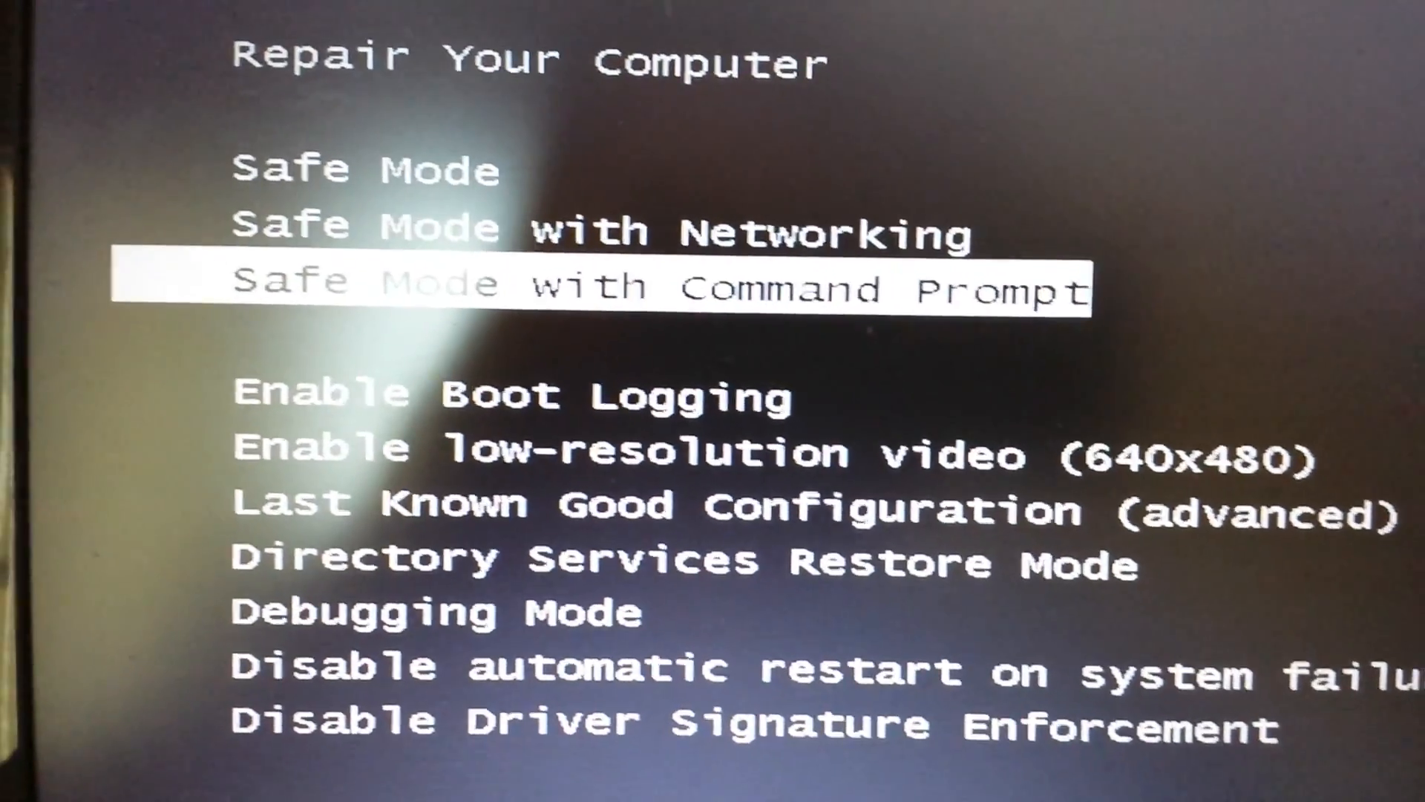
{"action": "key", "text": "Return"}
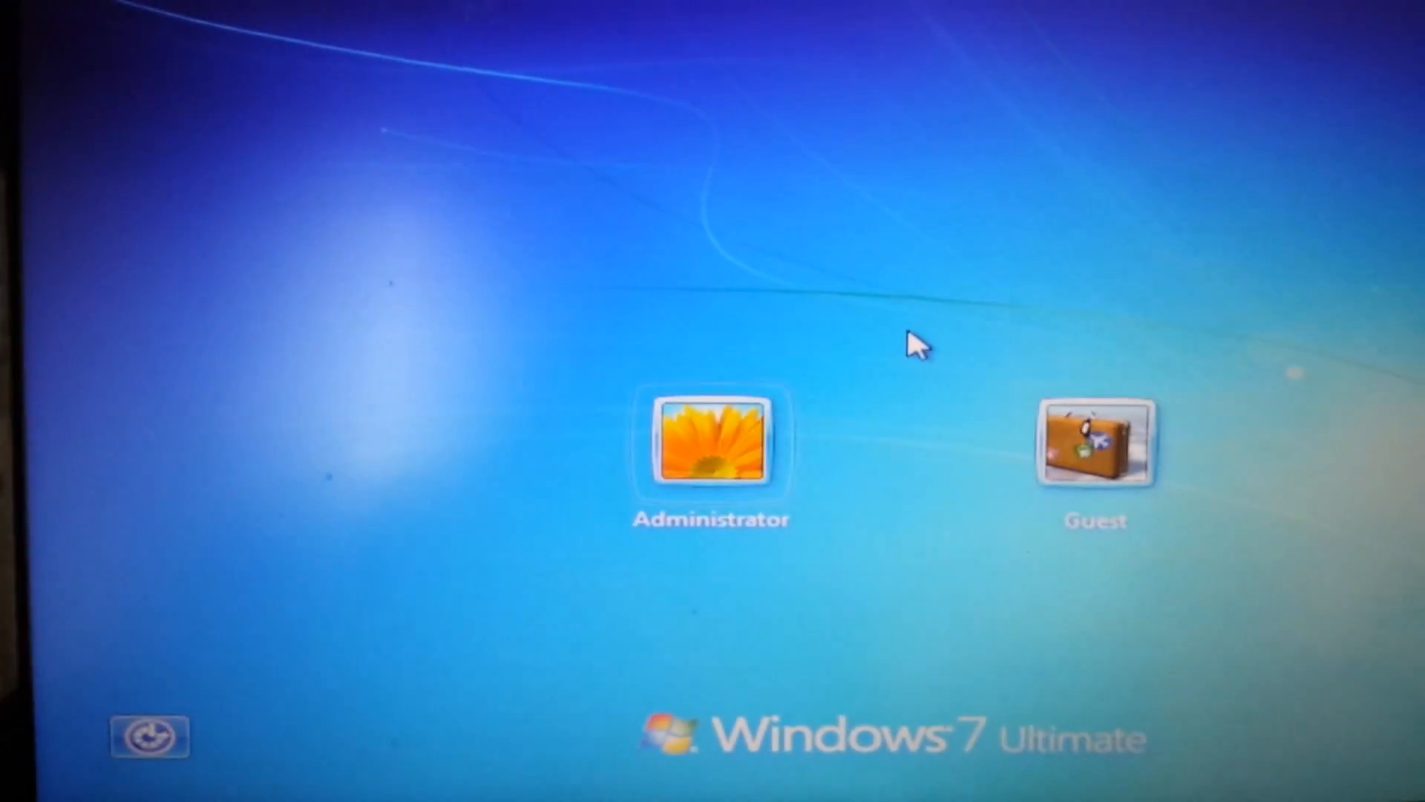
Sign in as Administrator with its password so the administrator command prompt appears
{"action": "left_click", "coordinate": [711, 445]}
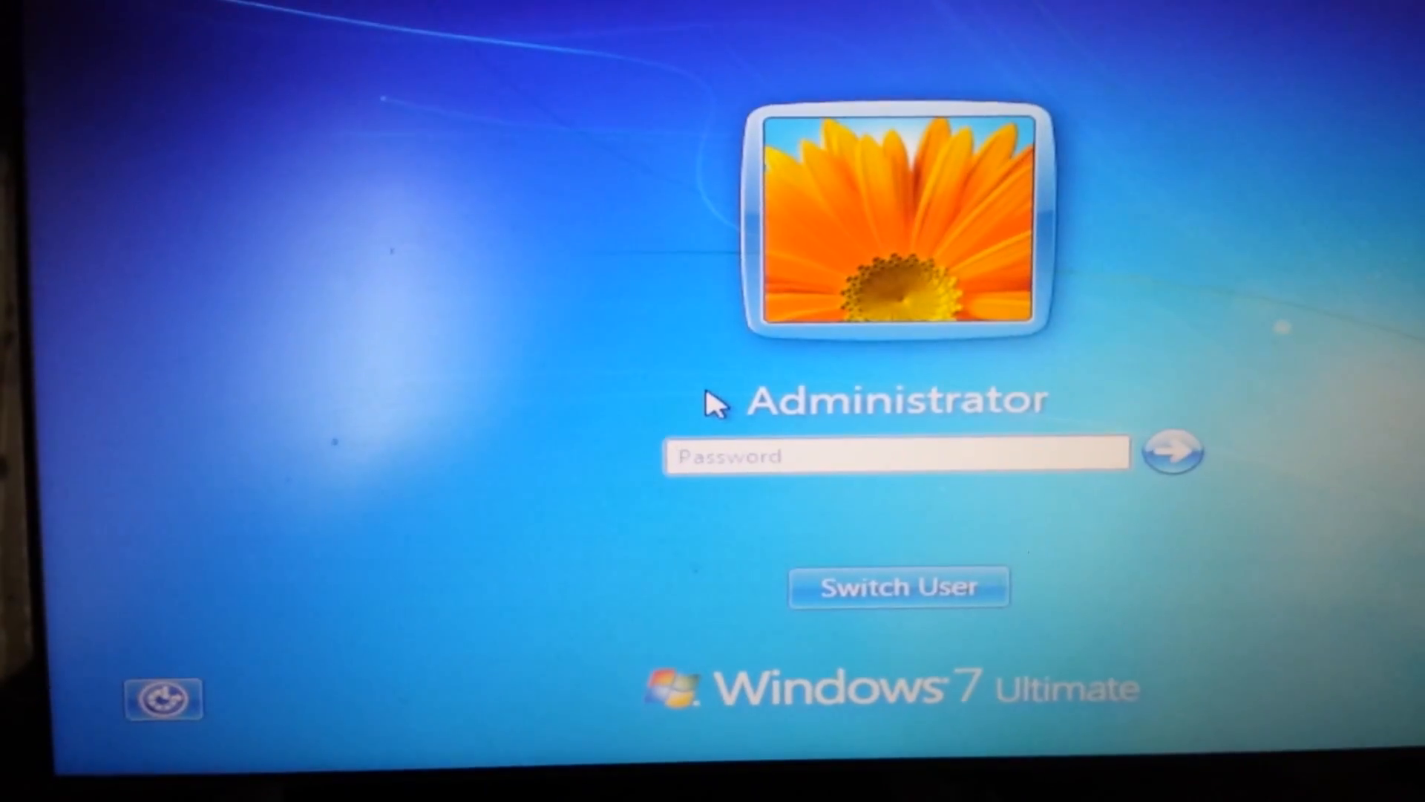
{"action": "type", "text": "•"}
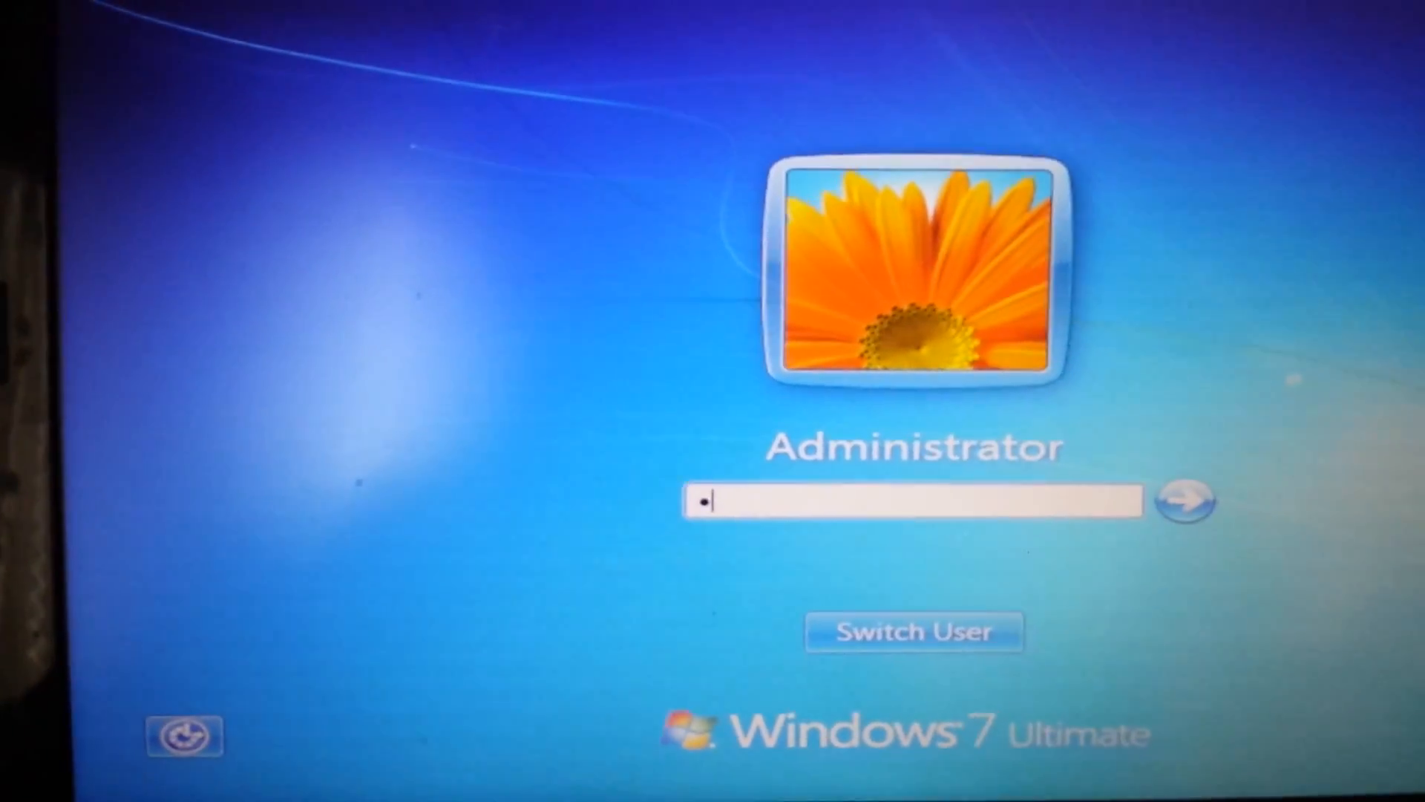
{"action": "type", "text": "password"}
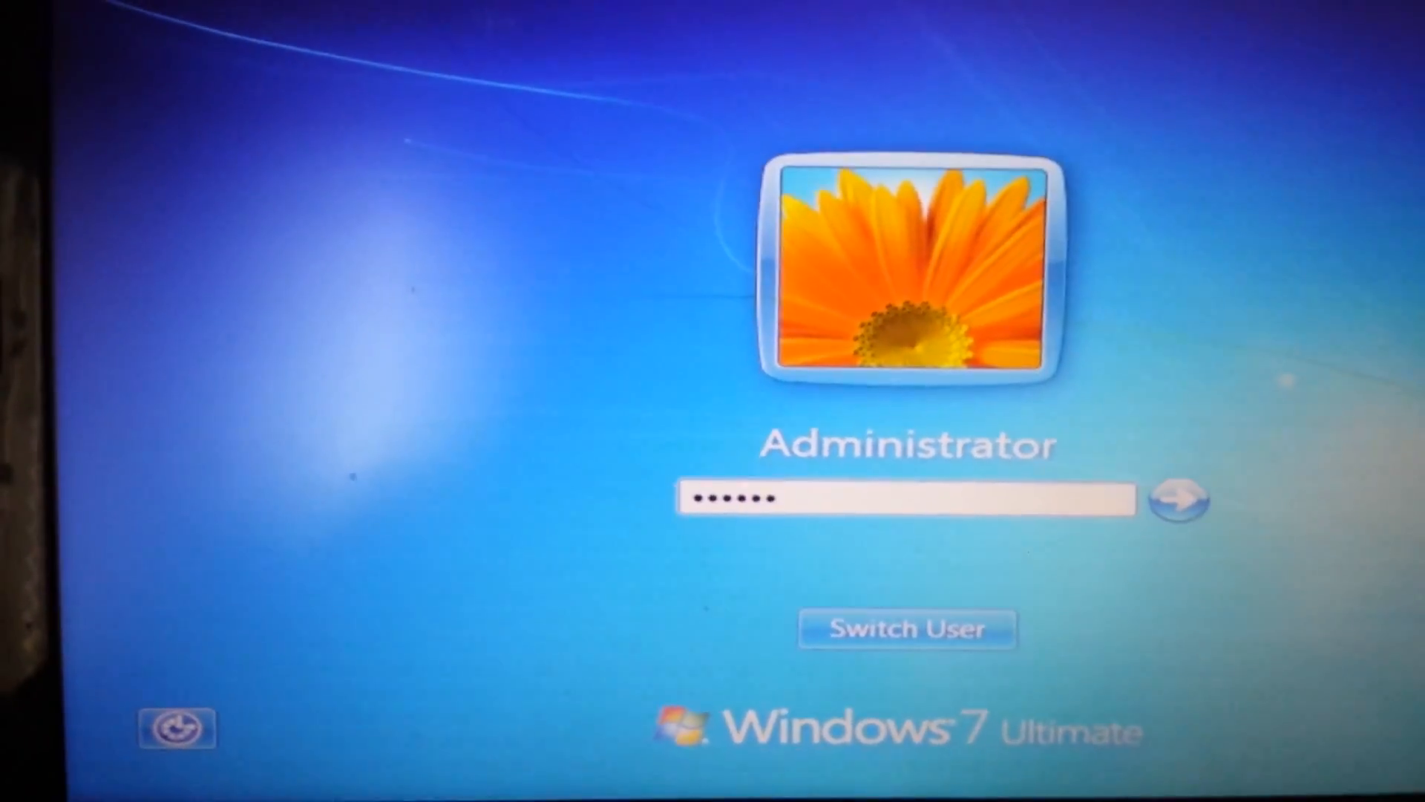
{"action": "left_click", "coordinate": [1177, 498]}
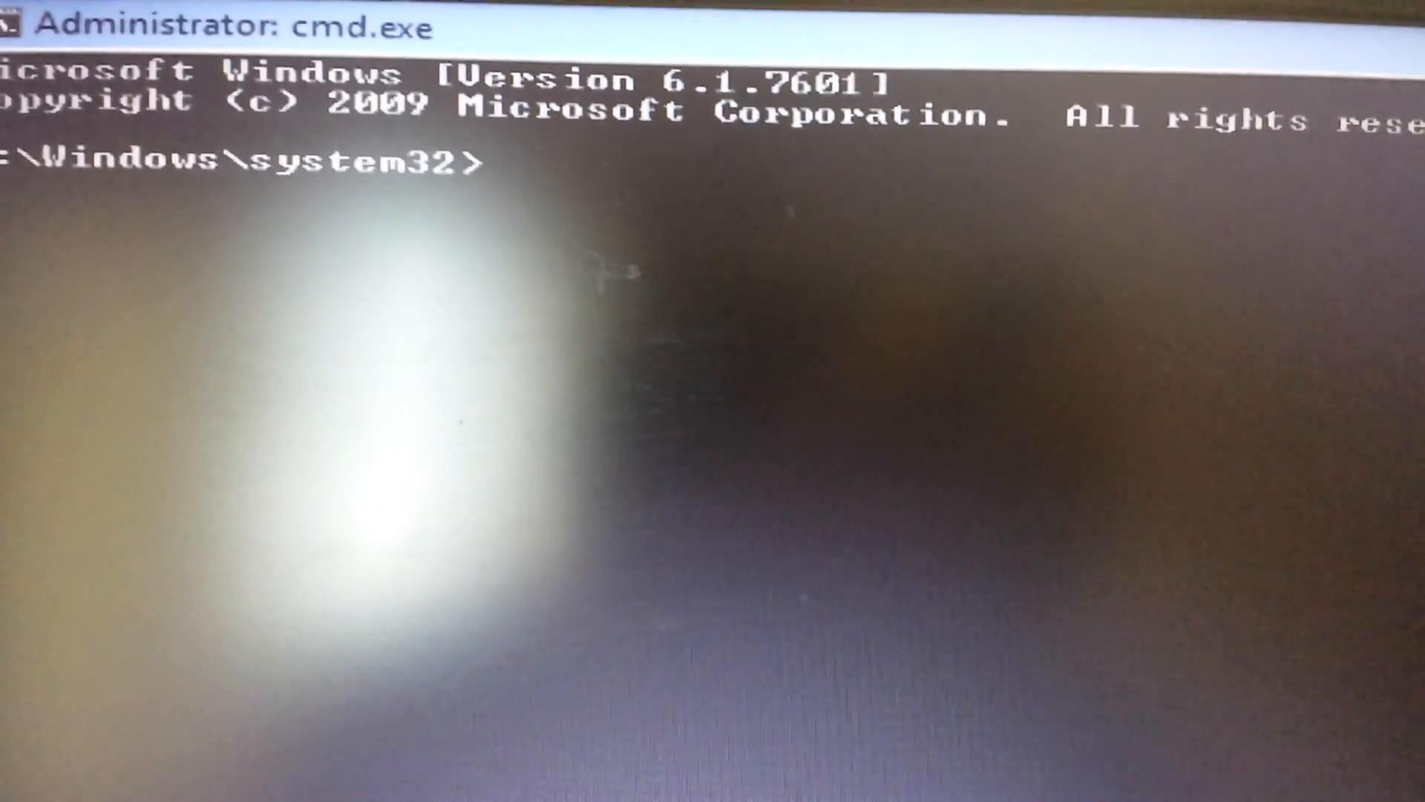
{"action": "type", "text": "rs"}
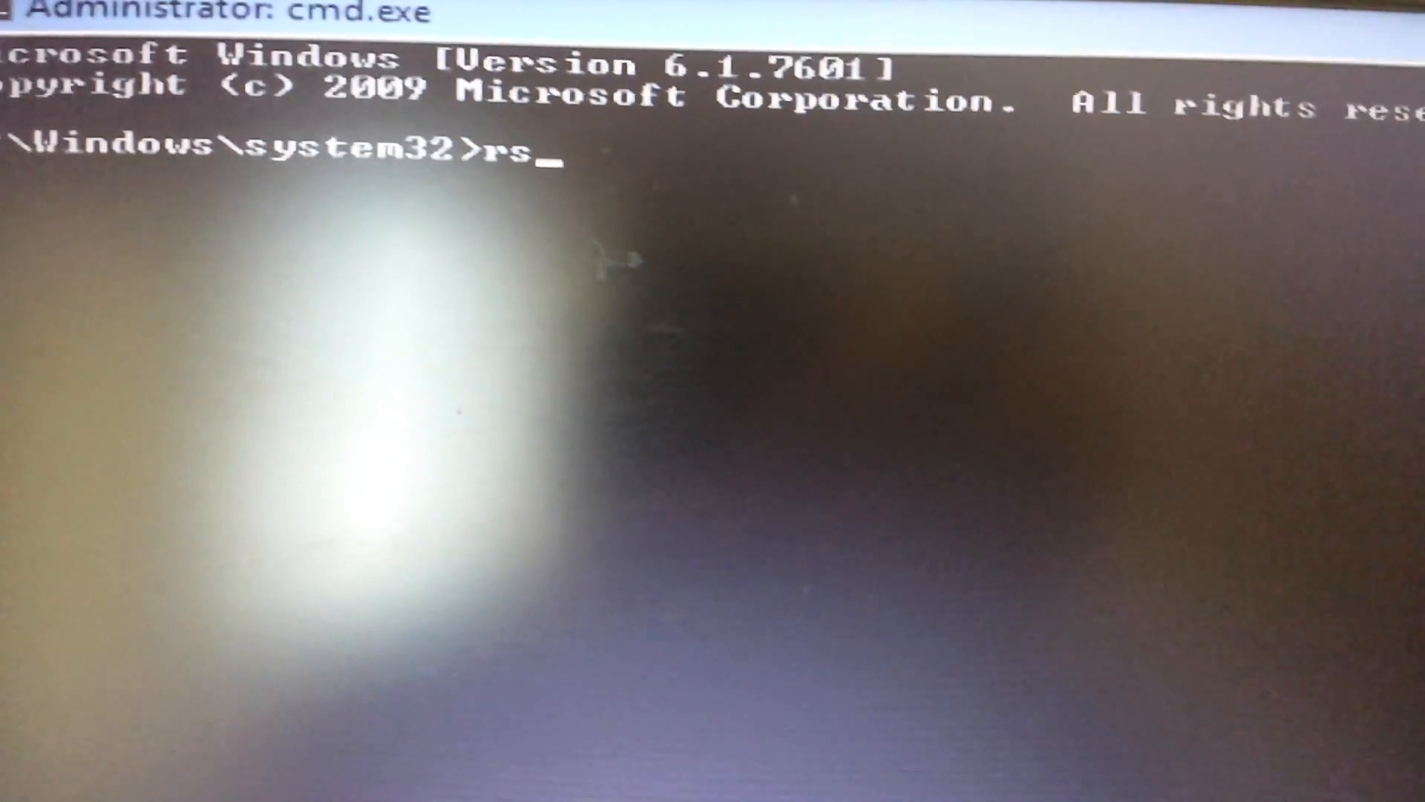
{"action": "type", "text": "tr"}
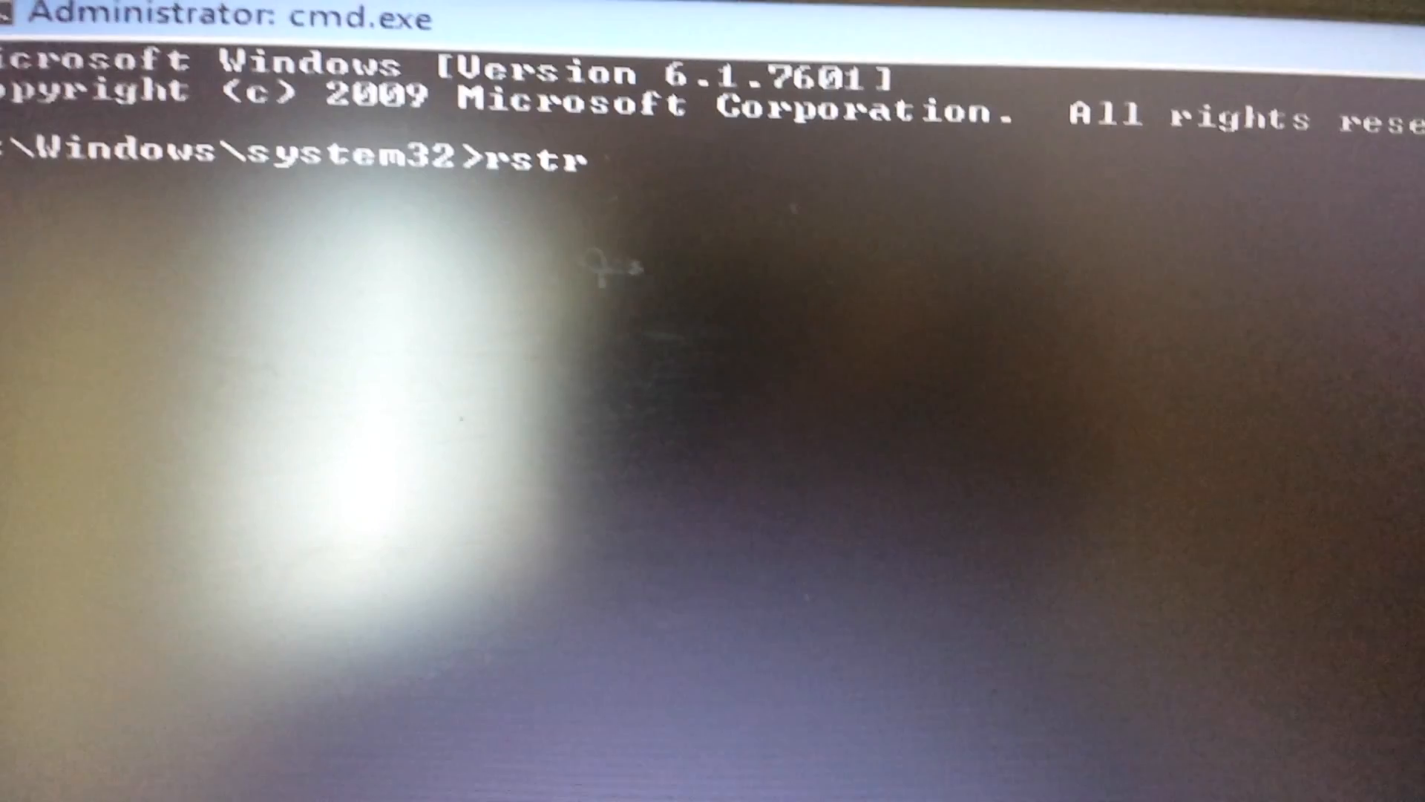
{"action": "type", "text": "ui."}
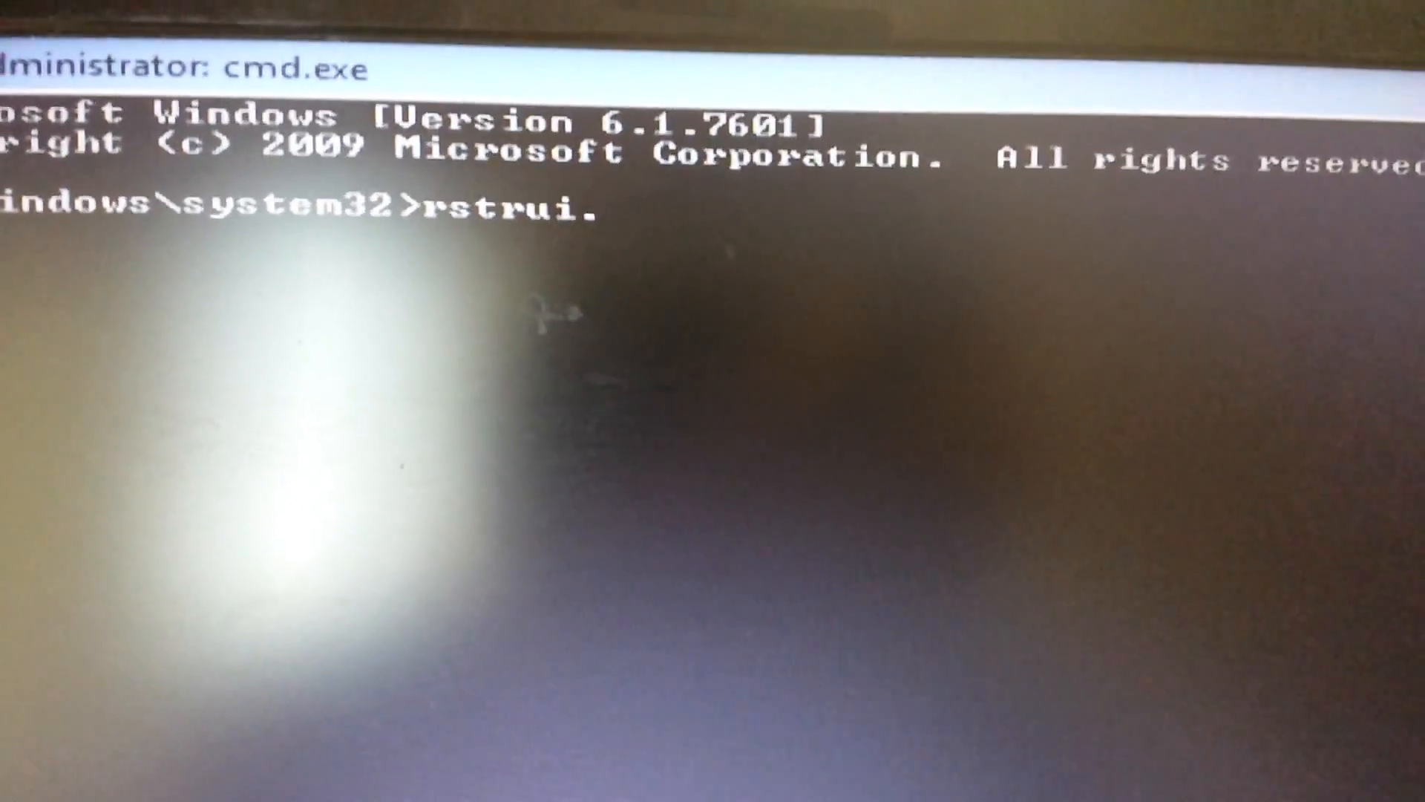
{"action": "type", "text": "exe"}
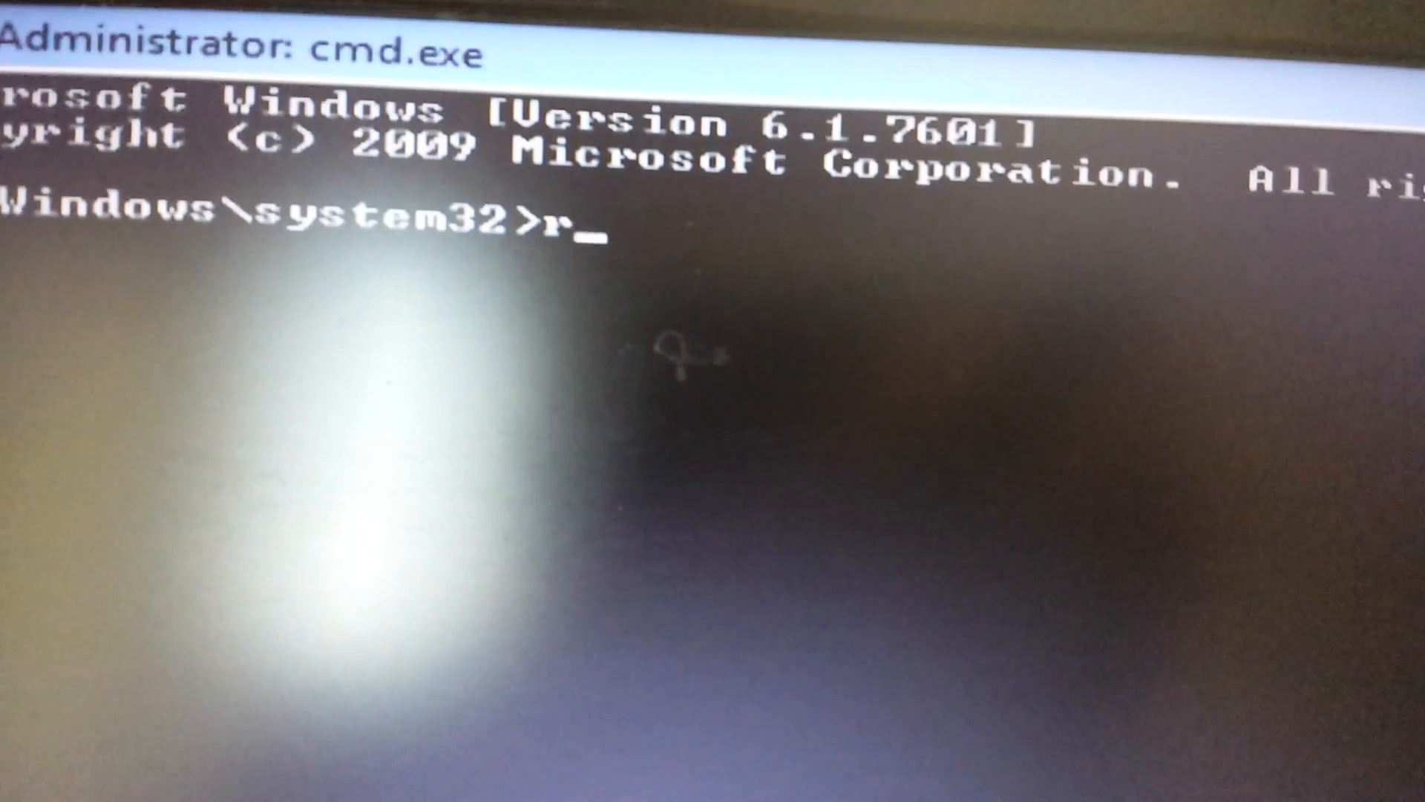
{"action": "key", "text": "Backspace"}
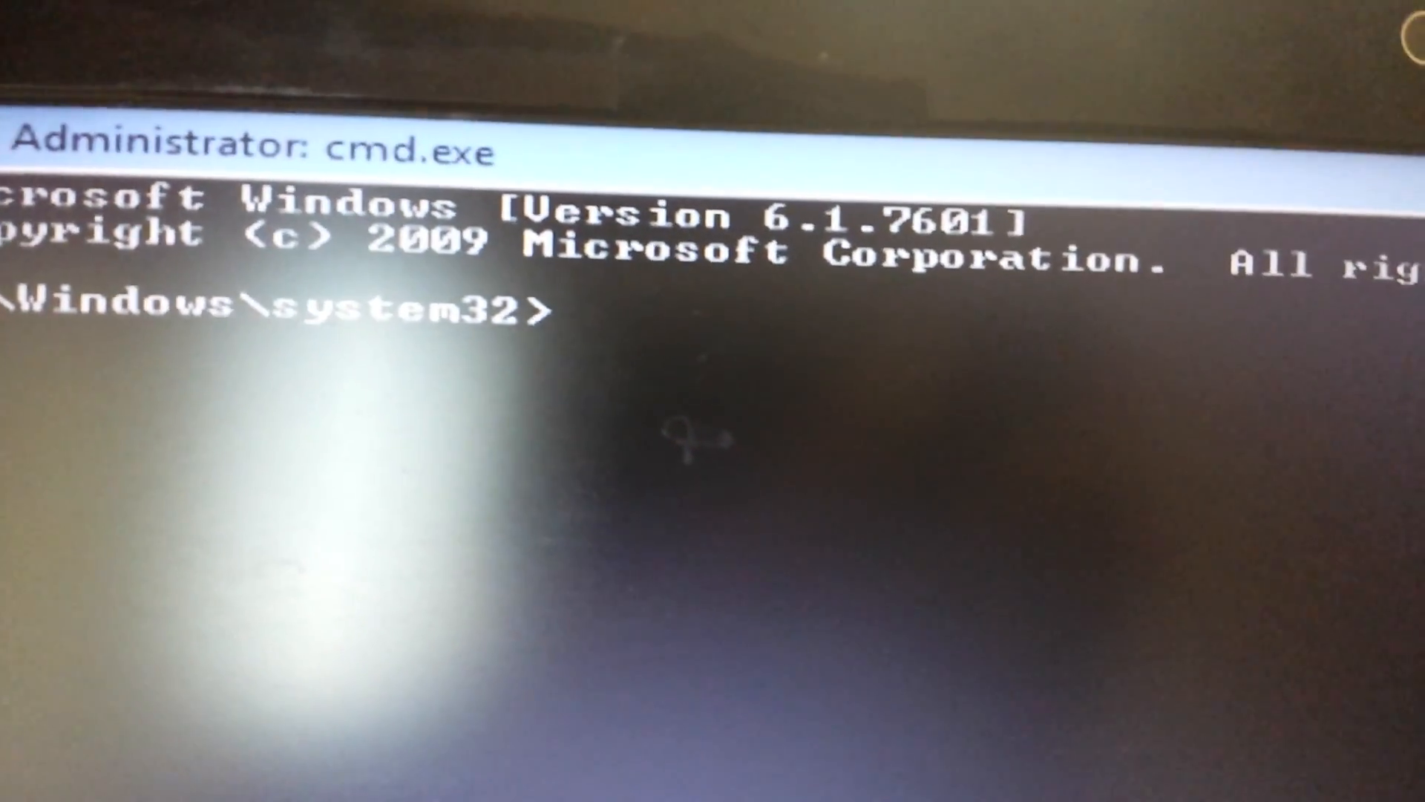
Navigate into the restore folder and enter the rstrui.exe command, correcting a mistyped extension
{"action": "type", "text": "cd"}
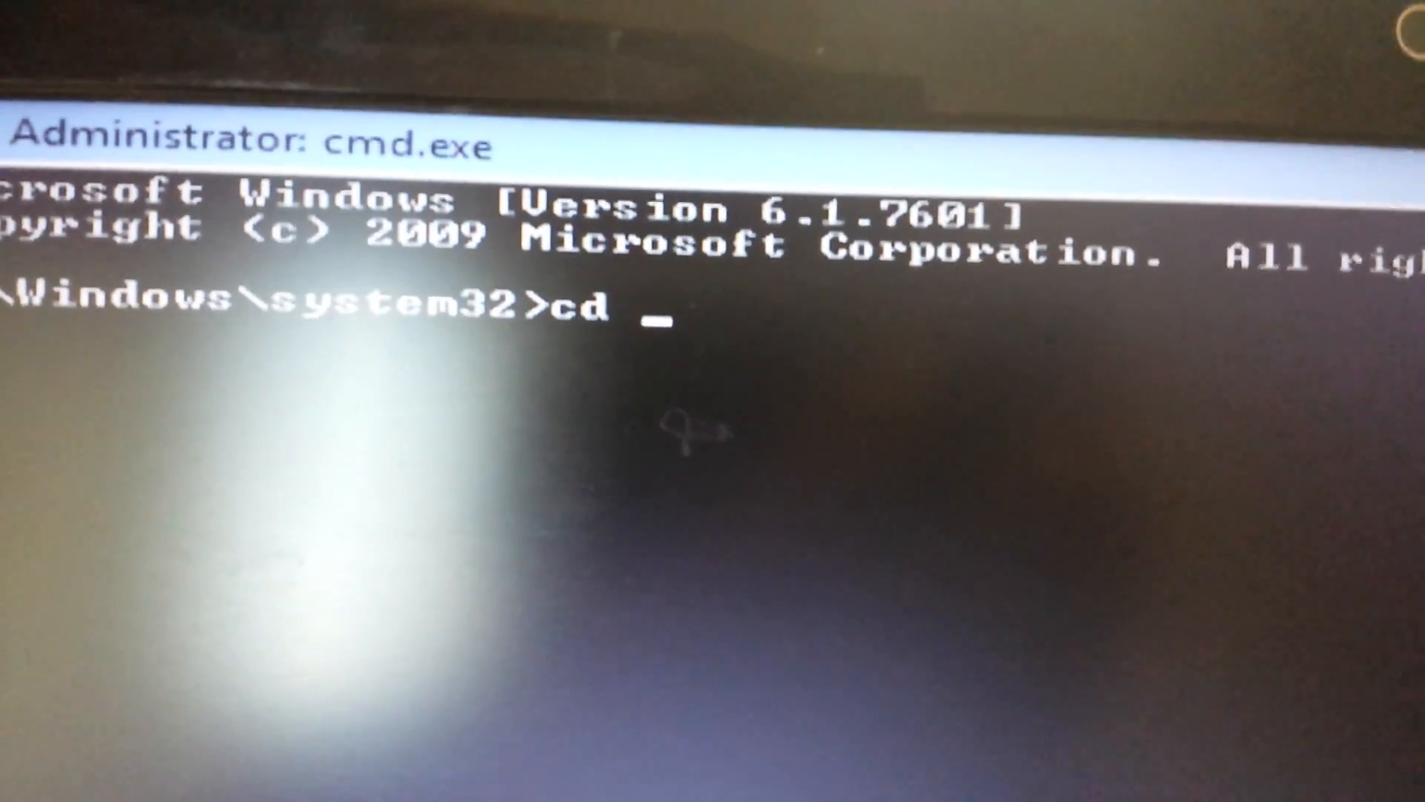
{"action": "type", "text": "res"}
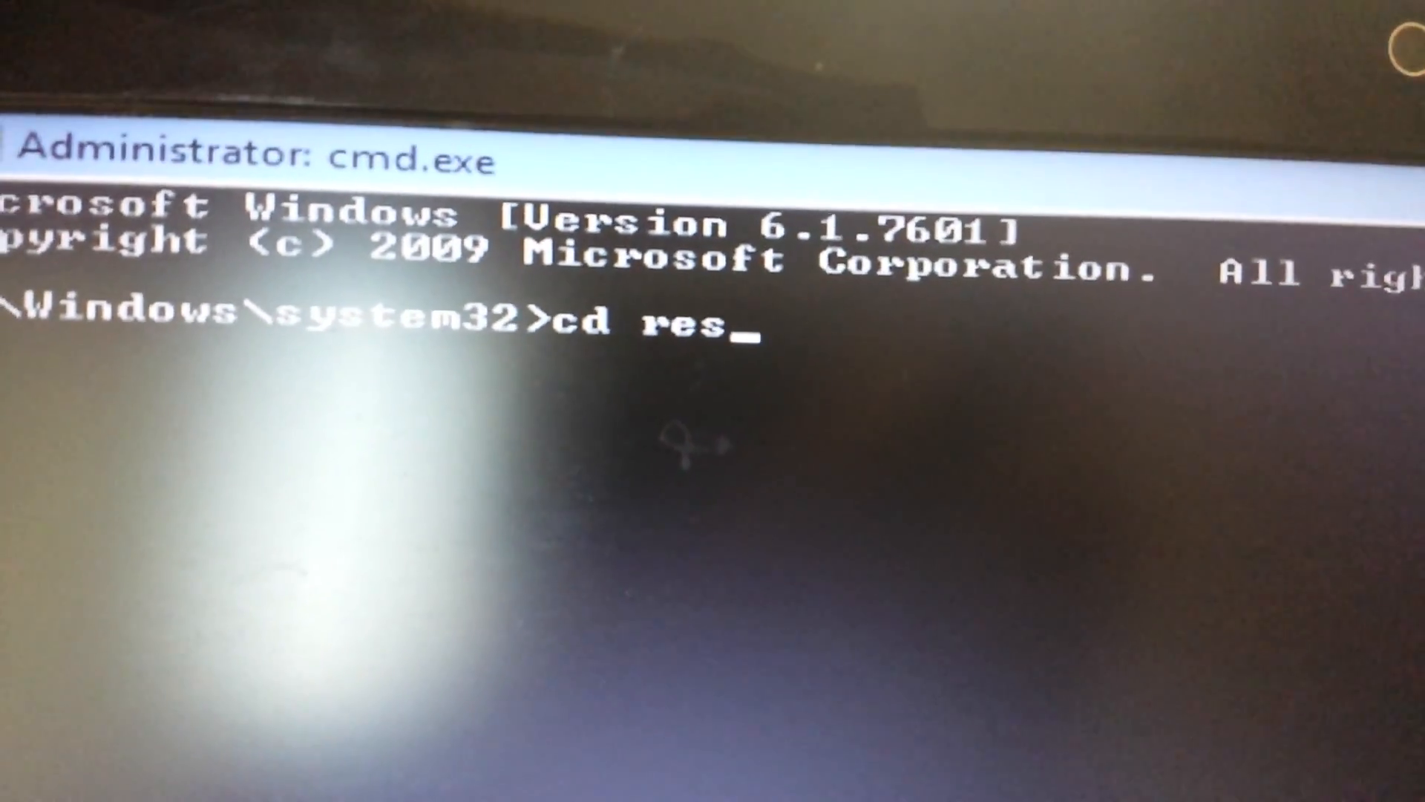
{"action": "type", "text": "tore"}
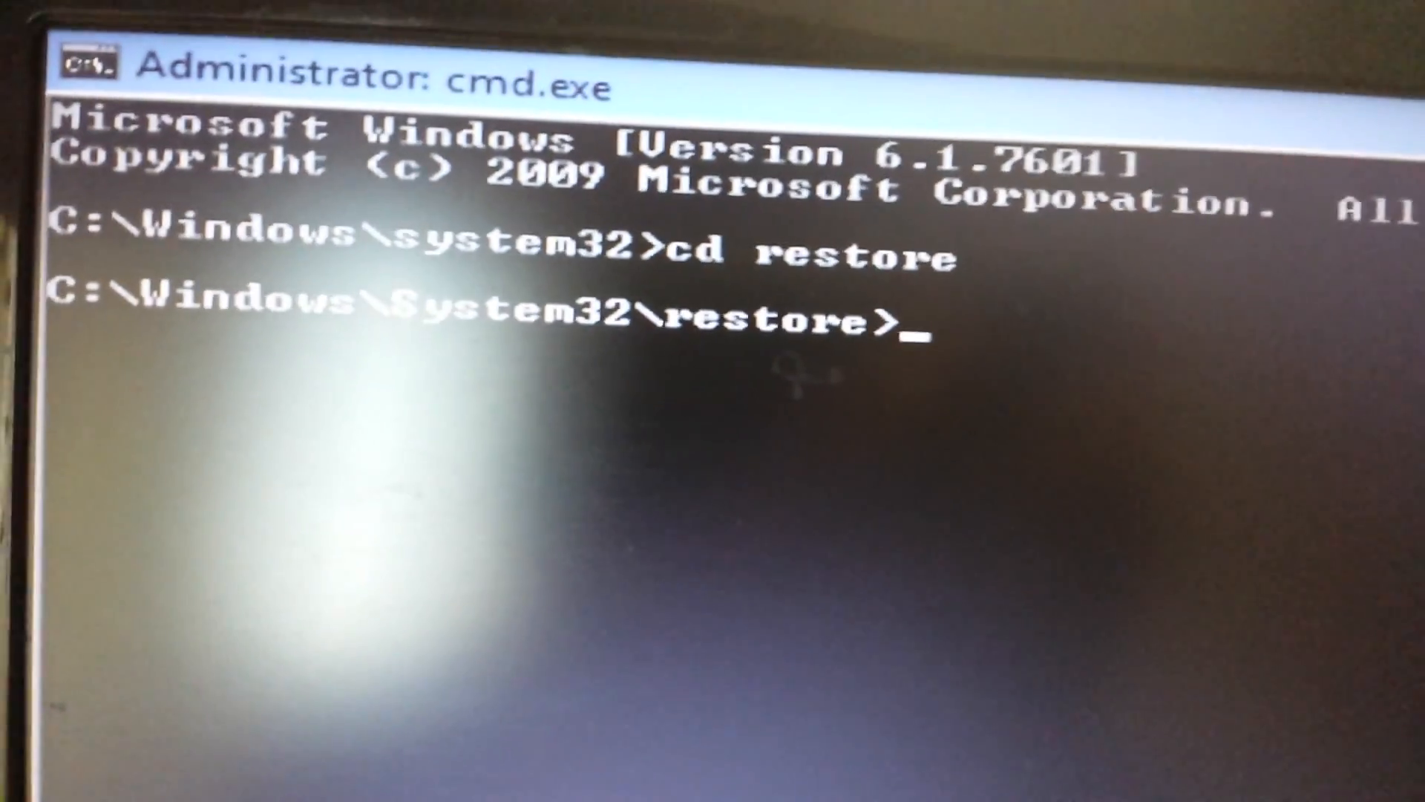
{"action": "type", "text": "rs"}
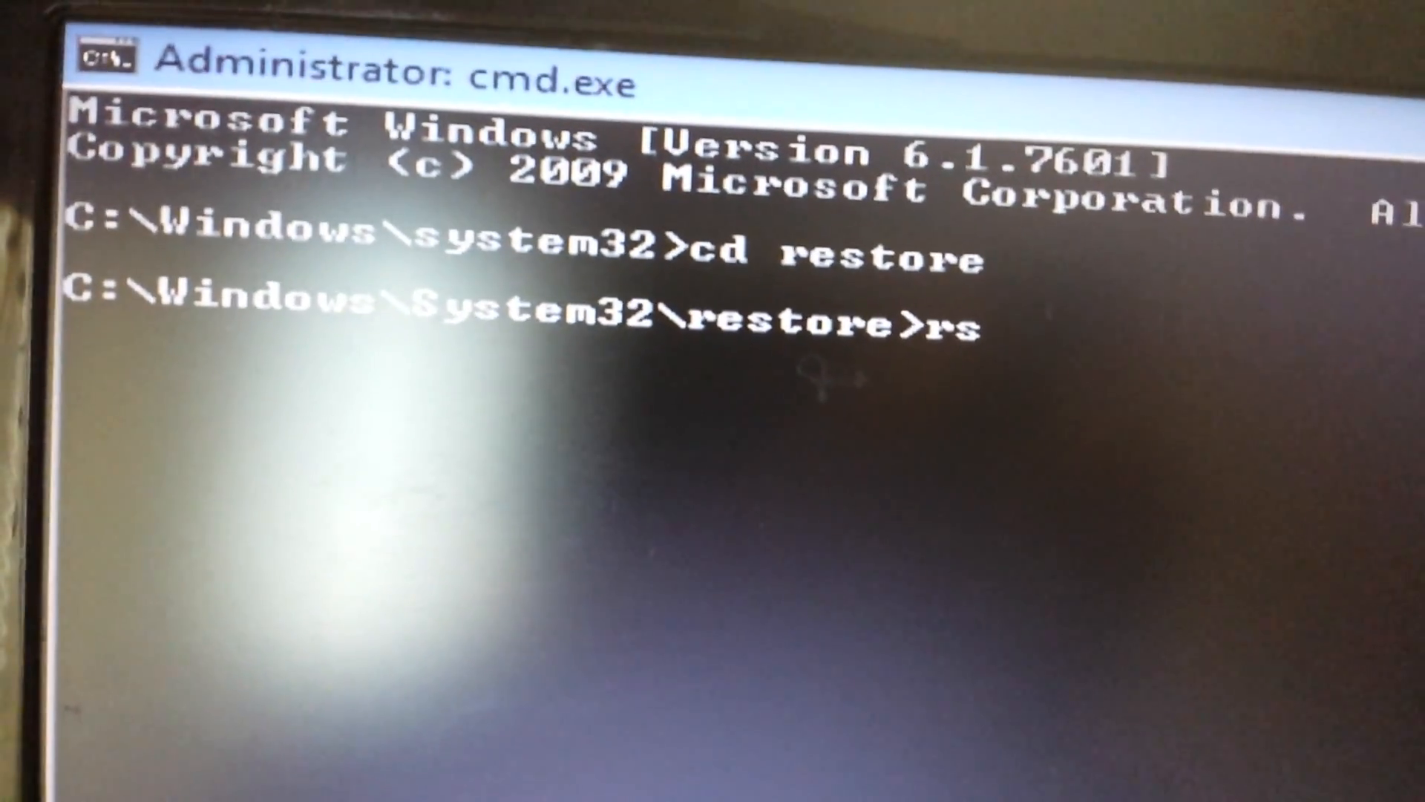
{"action": "type", "text": "tr"}
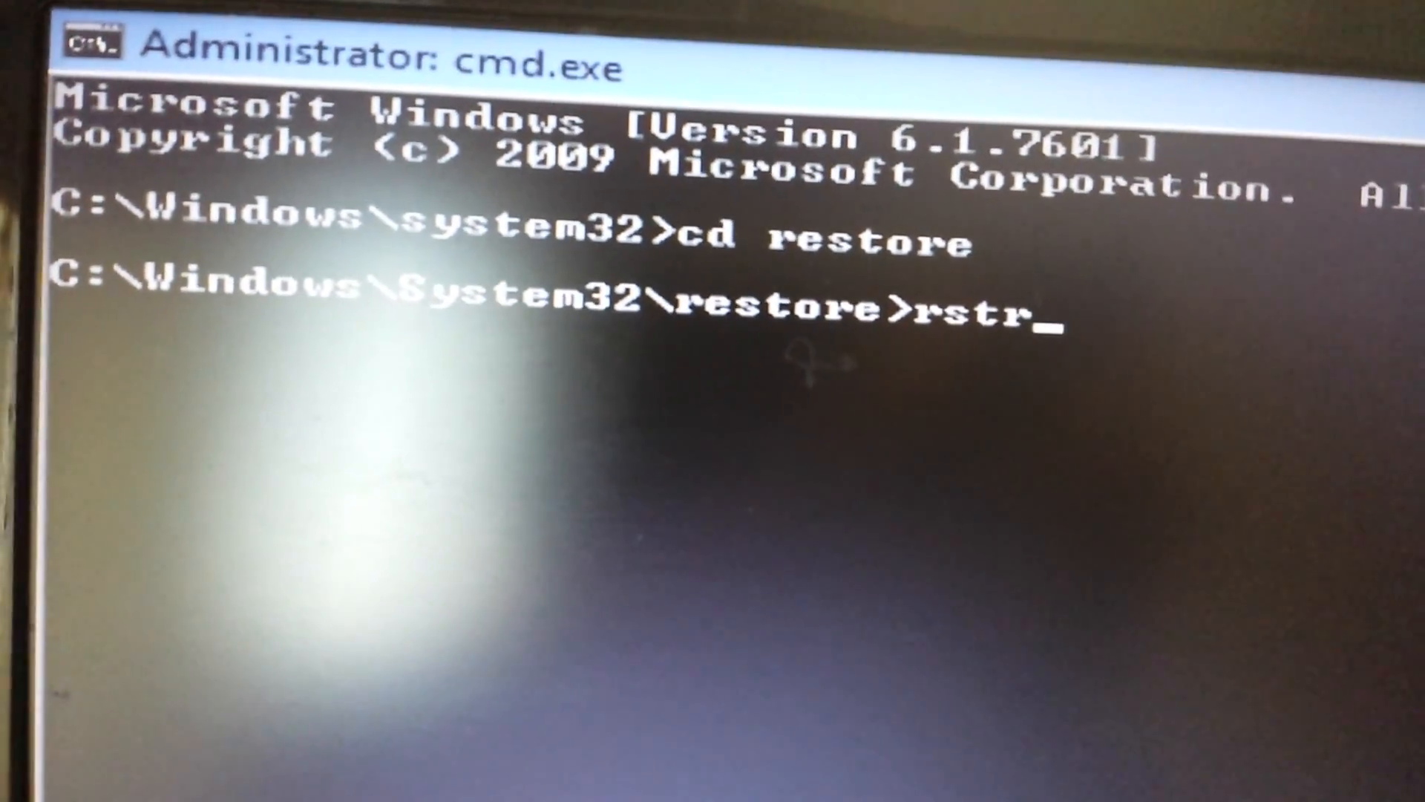
{"action": "type", "text": "ui.es"}
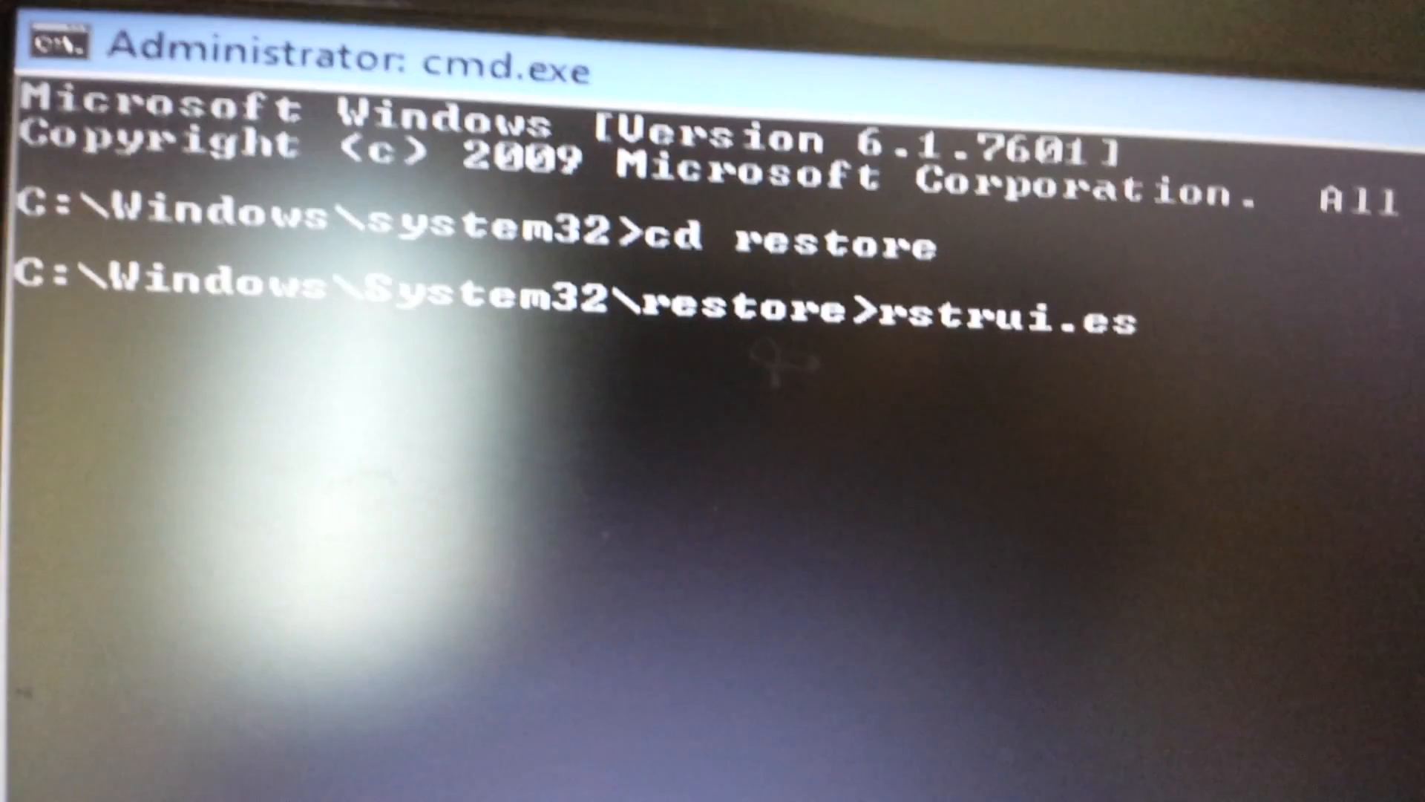
{"action": "key", "text": "Backspace"}
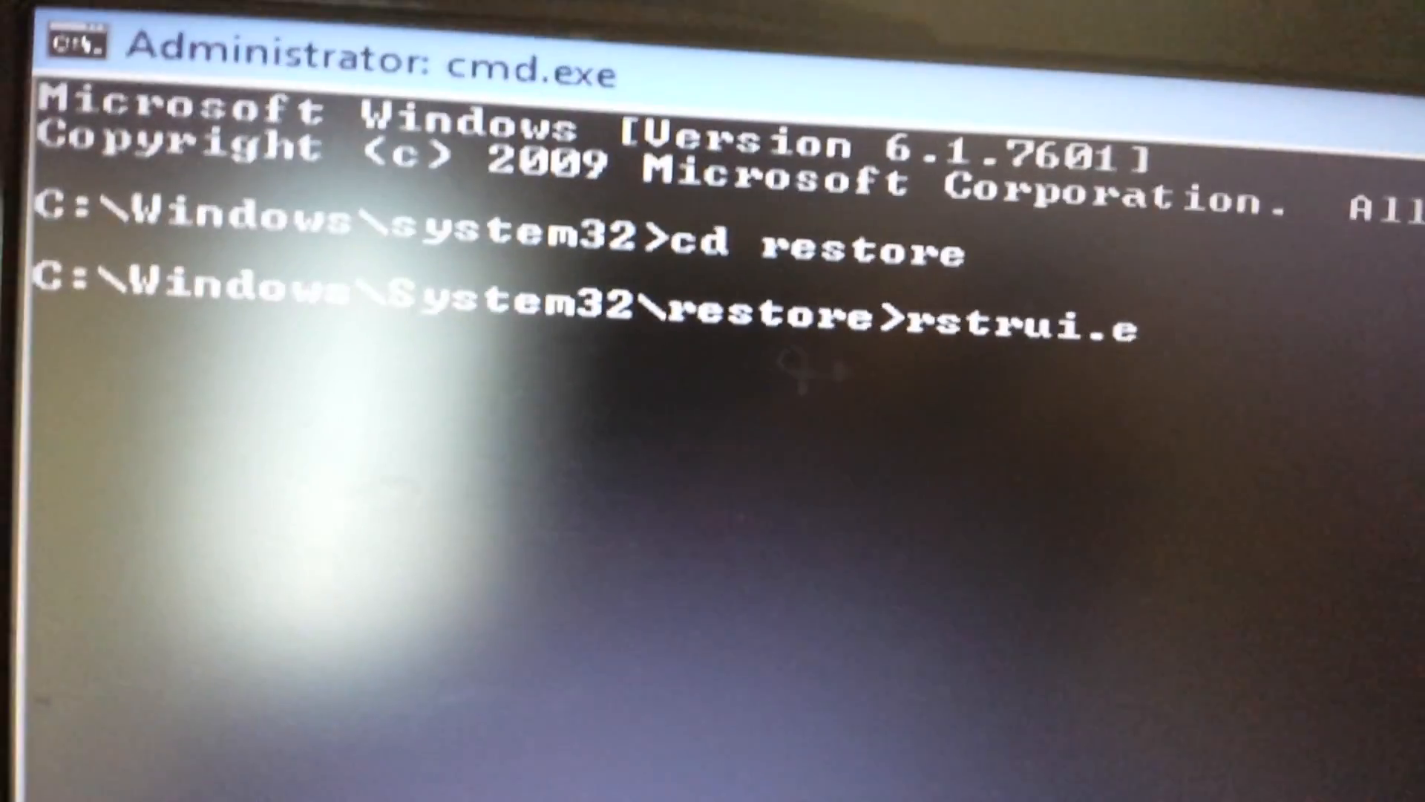
{"action": "type", "text": "xe"}
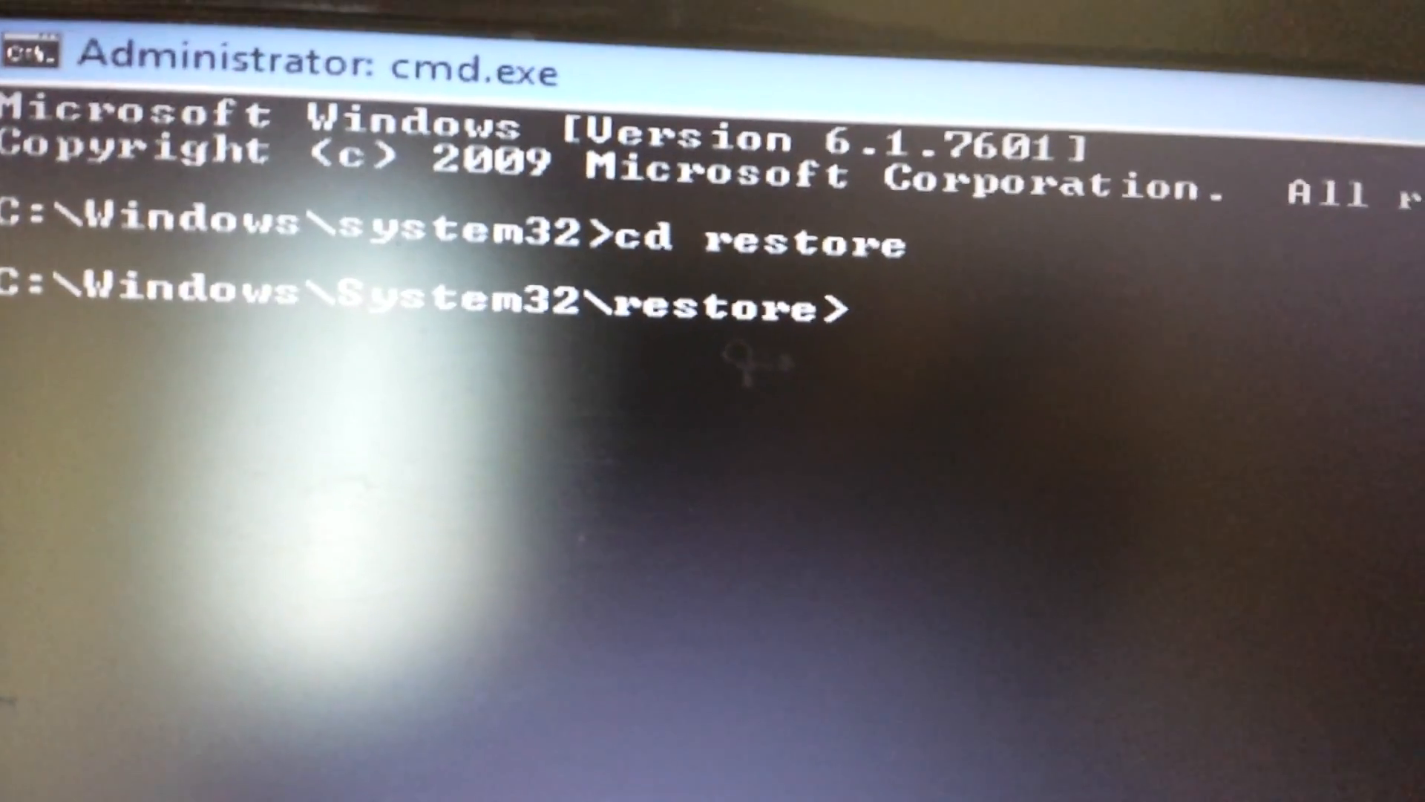
Return to System32 with cd.. and run rstrui.exe to launch the System Restore wizard
{"action": "type", "text": "cd.."}
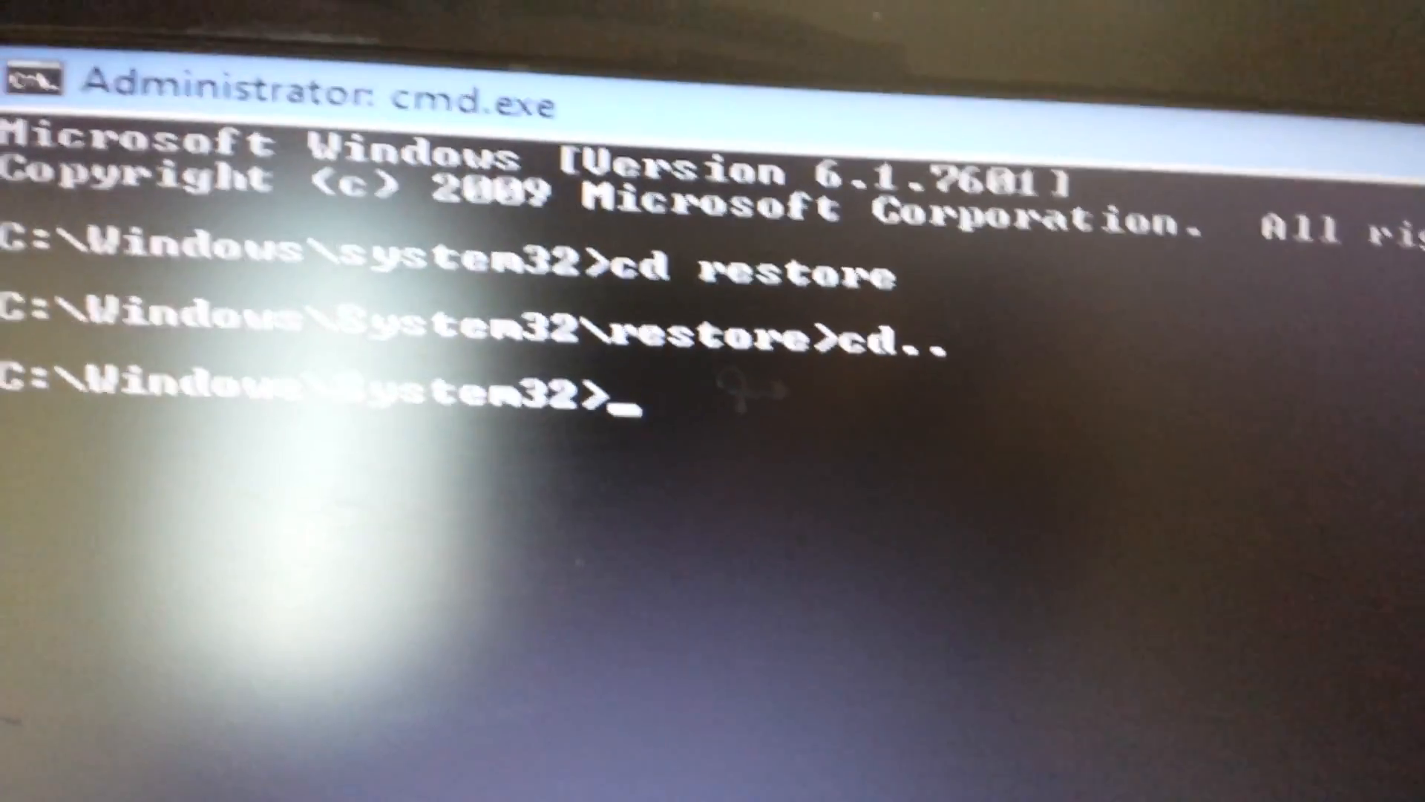
{"action": "type", "text": "r"}
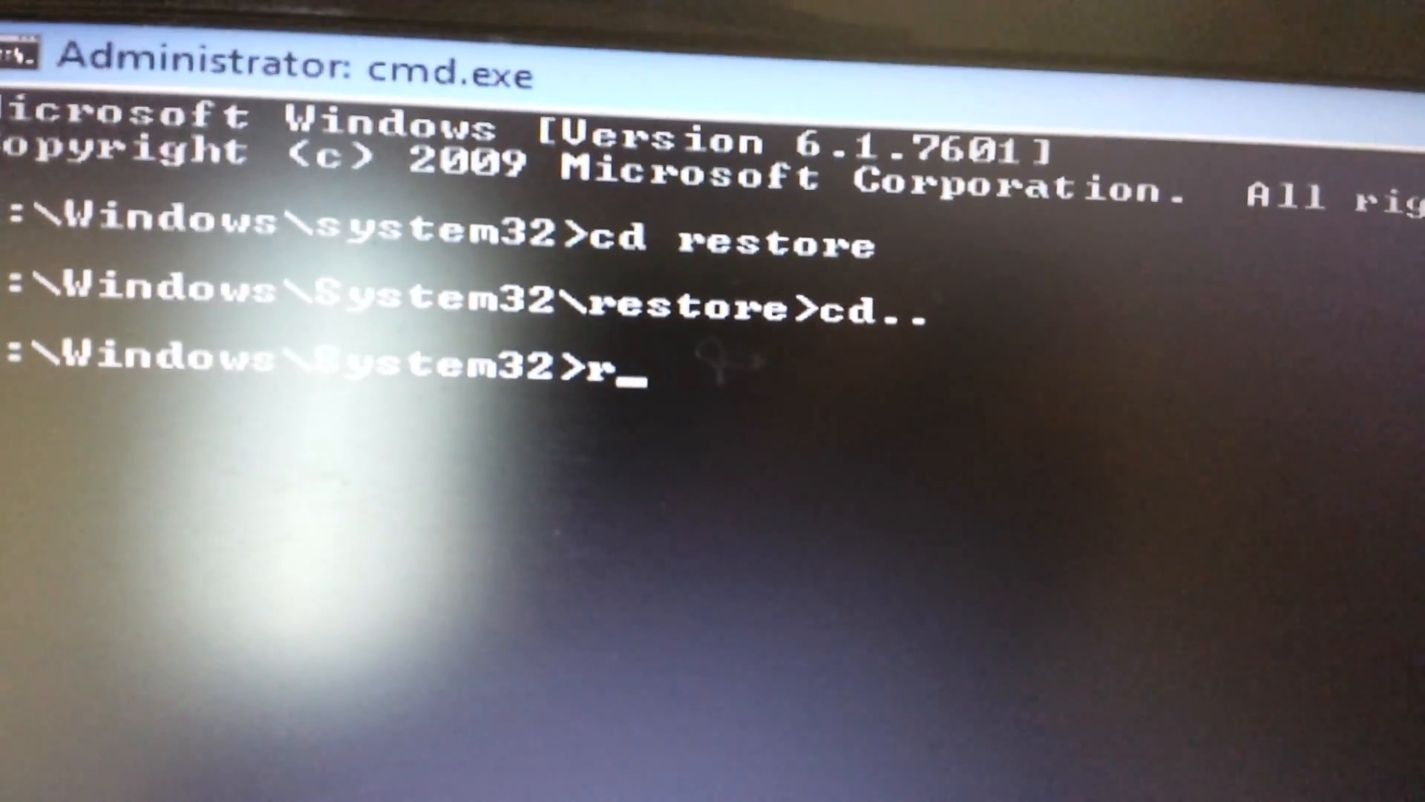
{"action": "type", "text": "s"}
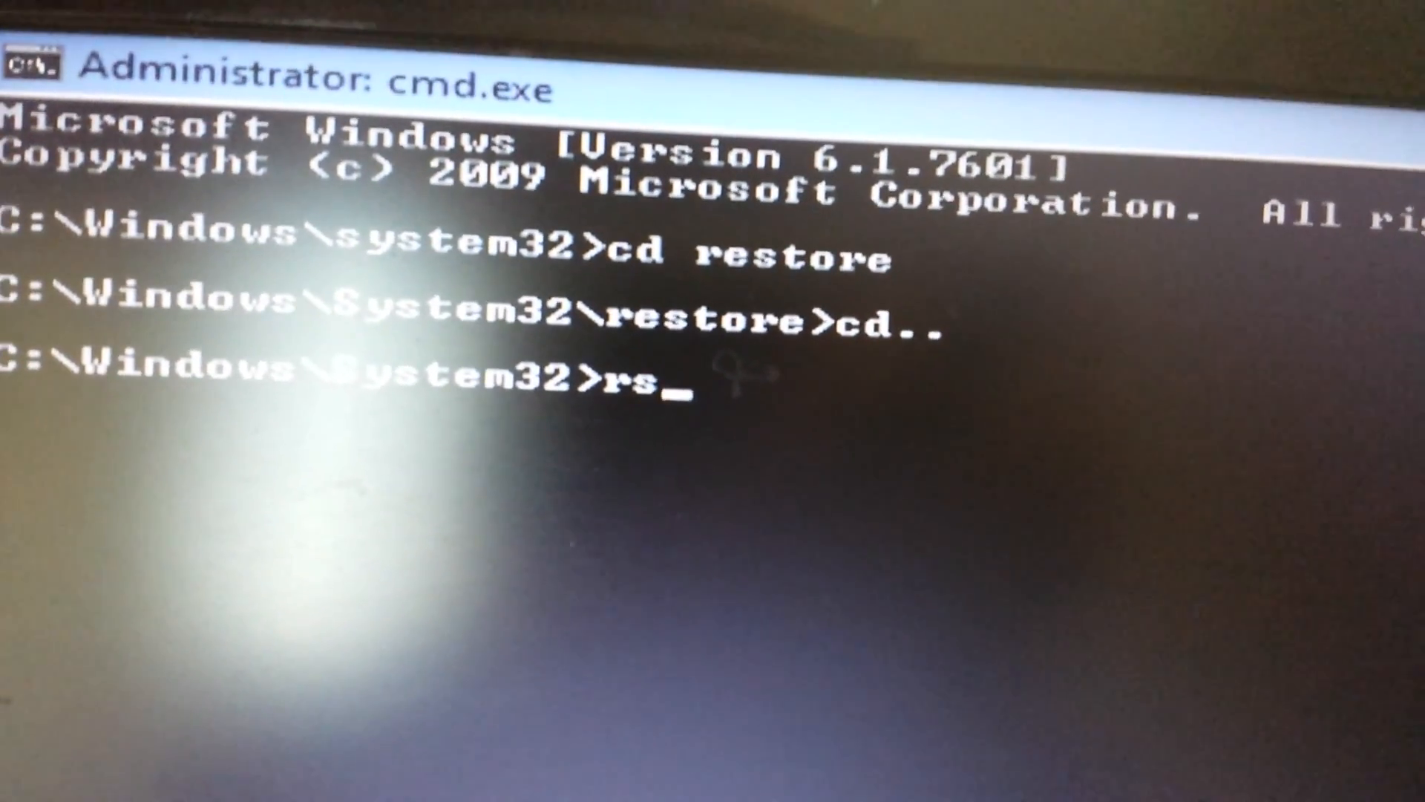
{"action": "type", "text": "trui.e"}
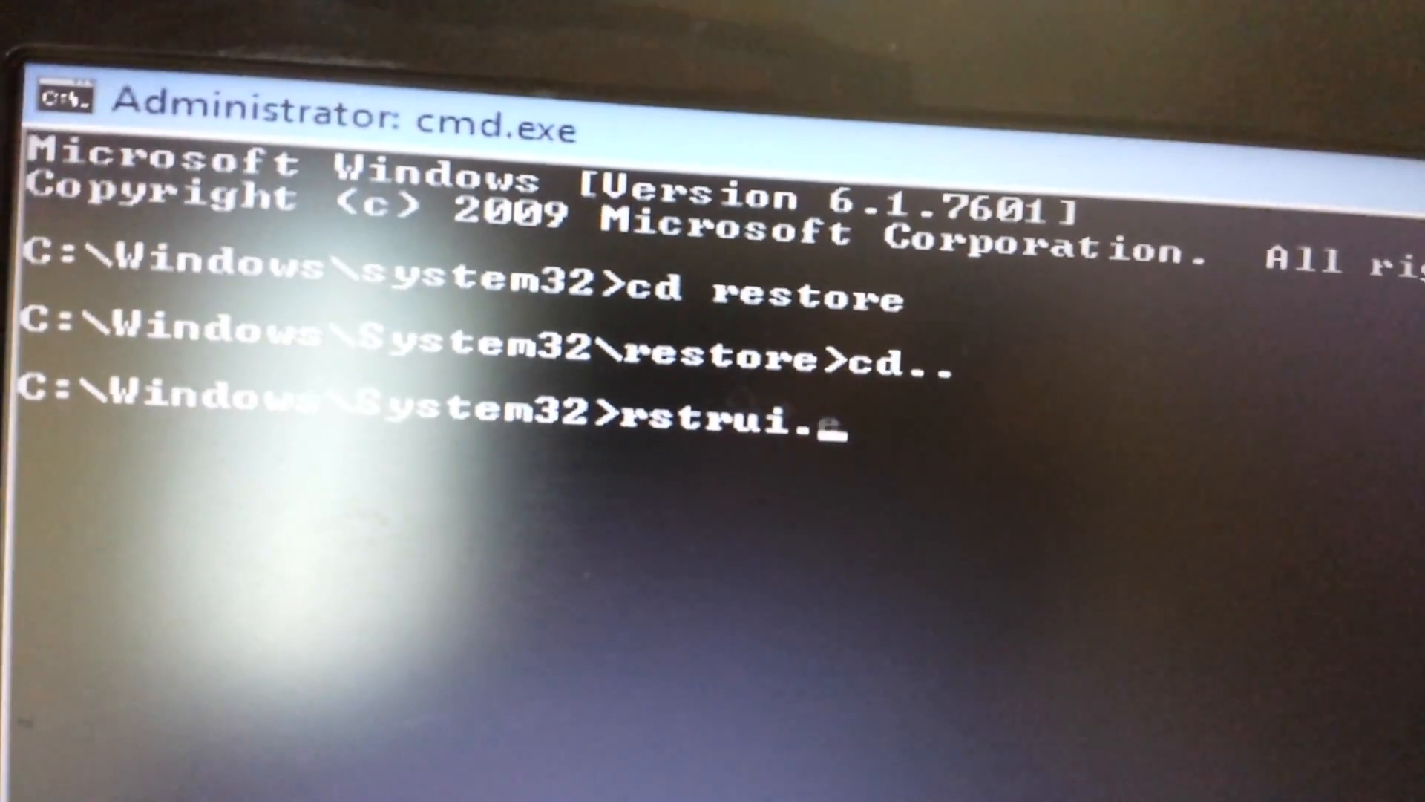
{"action": "key", "text": "Return"}
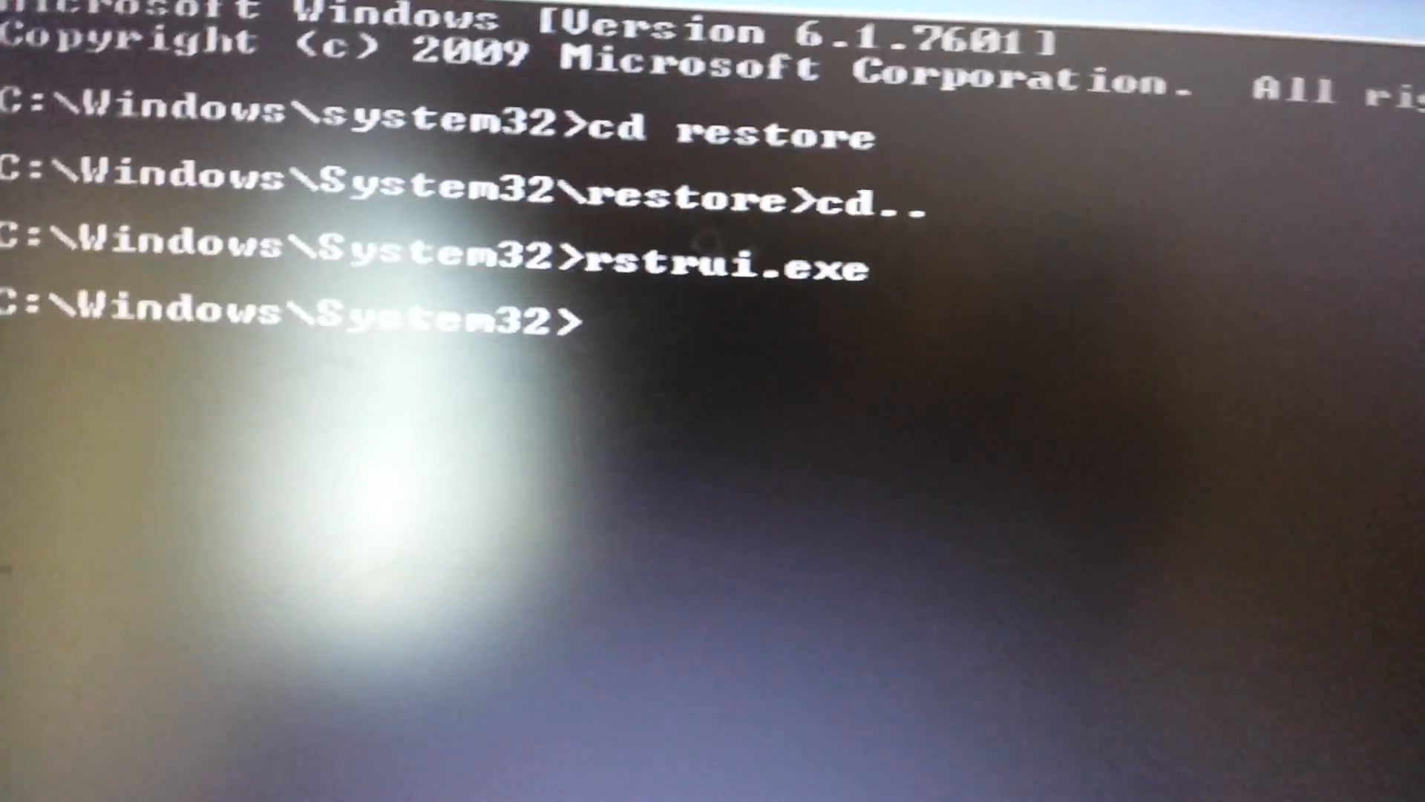
{"action": "key", "text": "Return"}
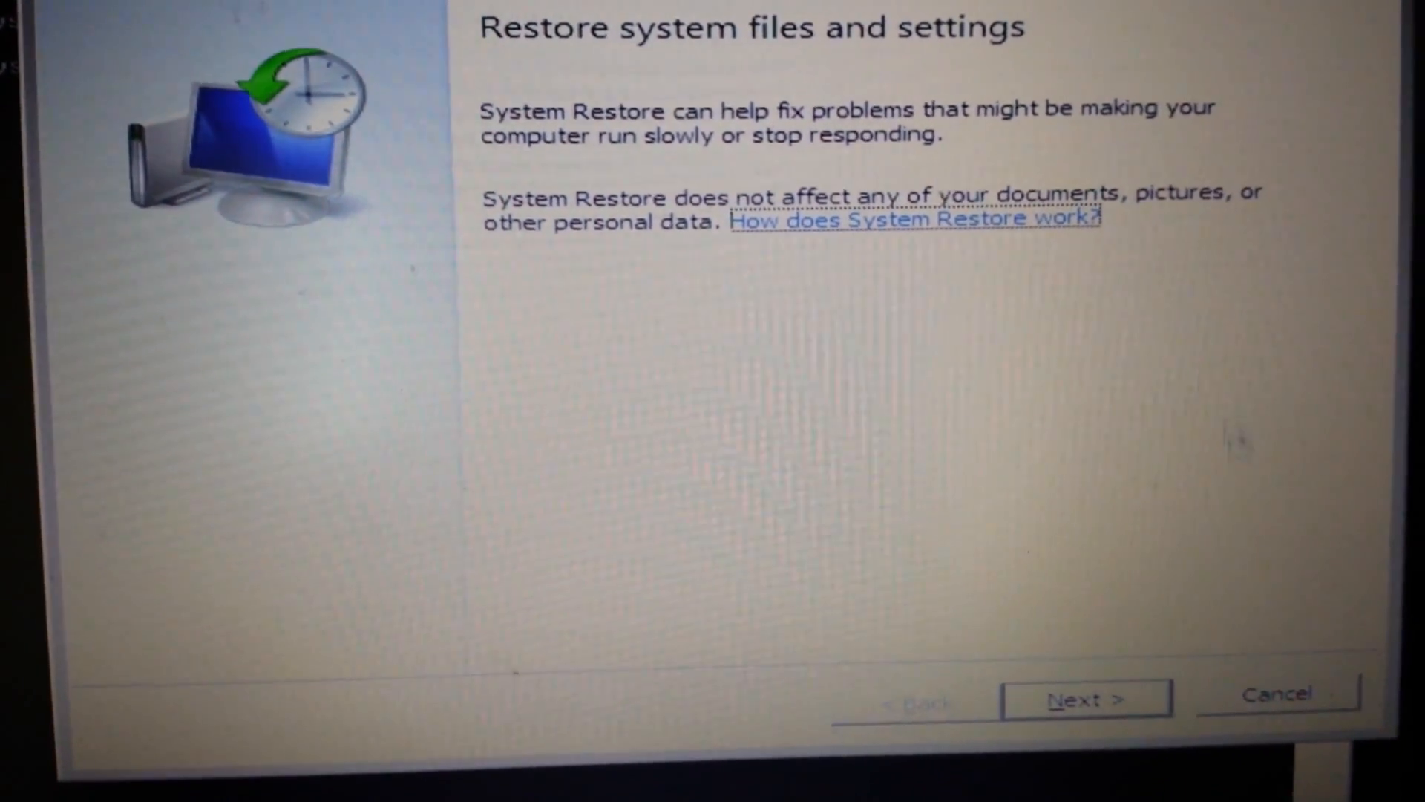
Show more restore points and select the 1/16/2014 'Installed AVG 2014' point
{"action": "left_click", "coordinate": [1085, 699]}
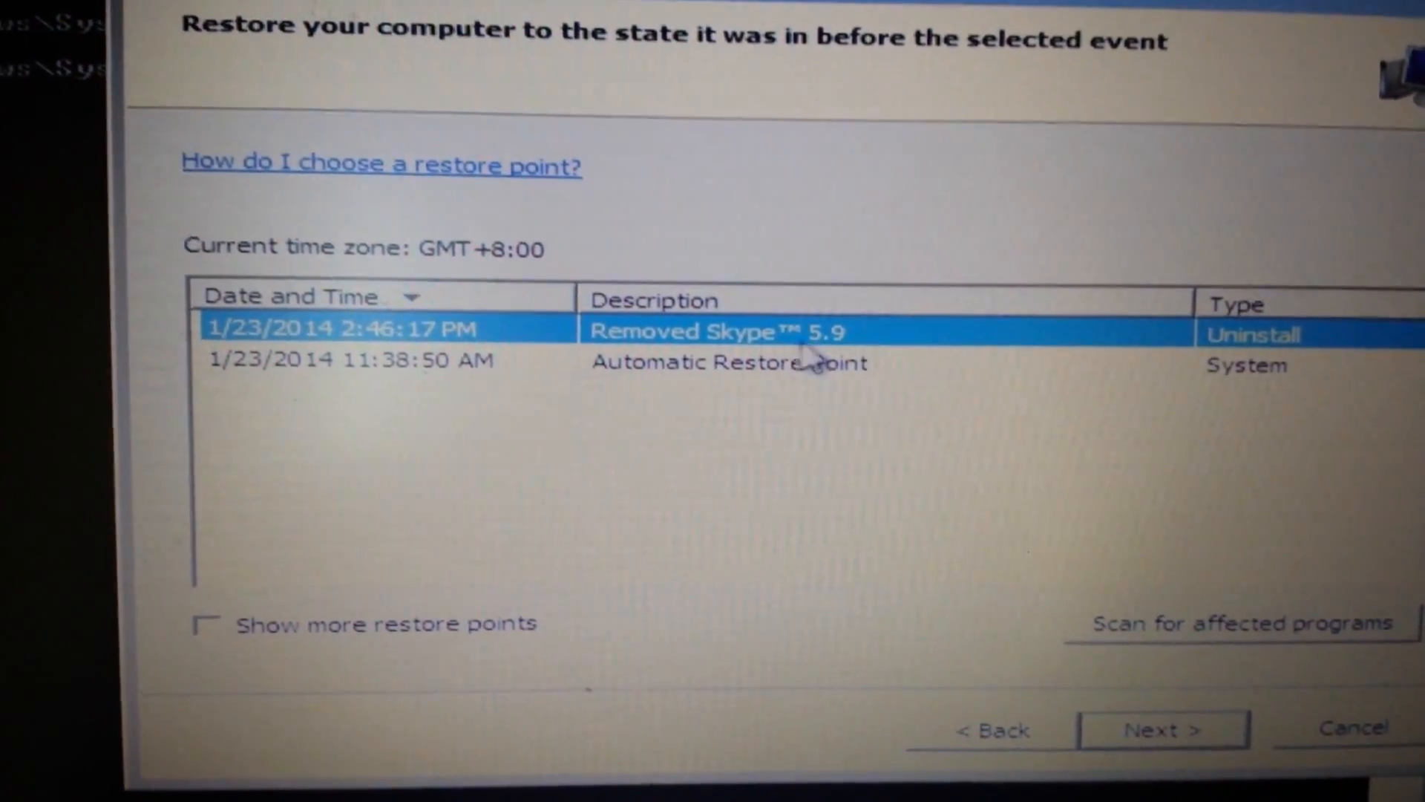
{"action": "left_click", "coordinate": [727, 365]}
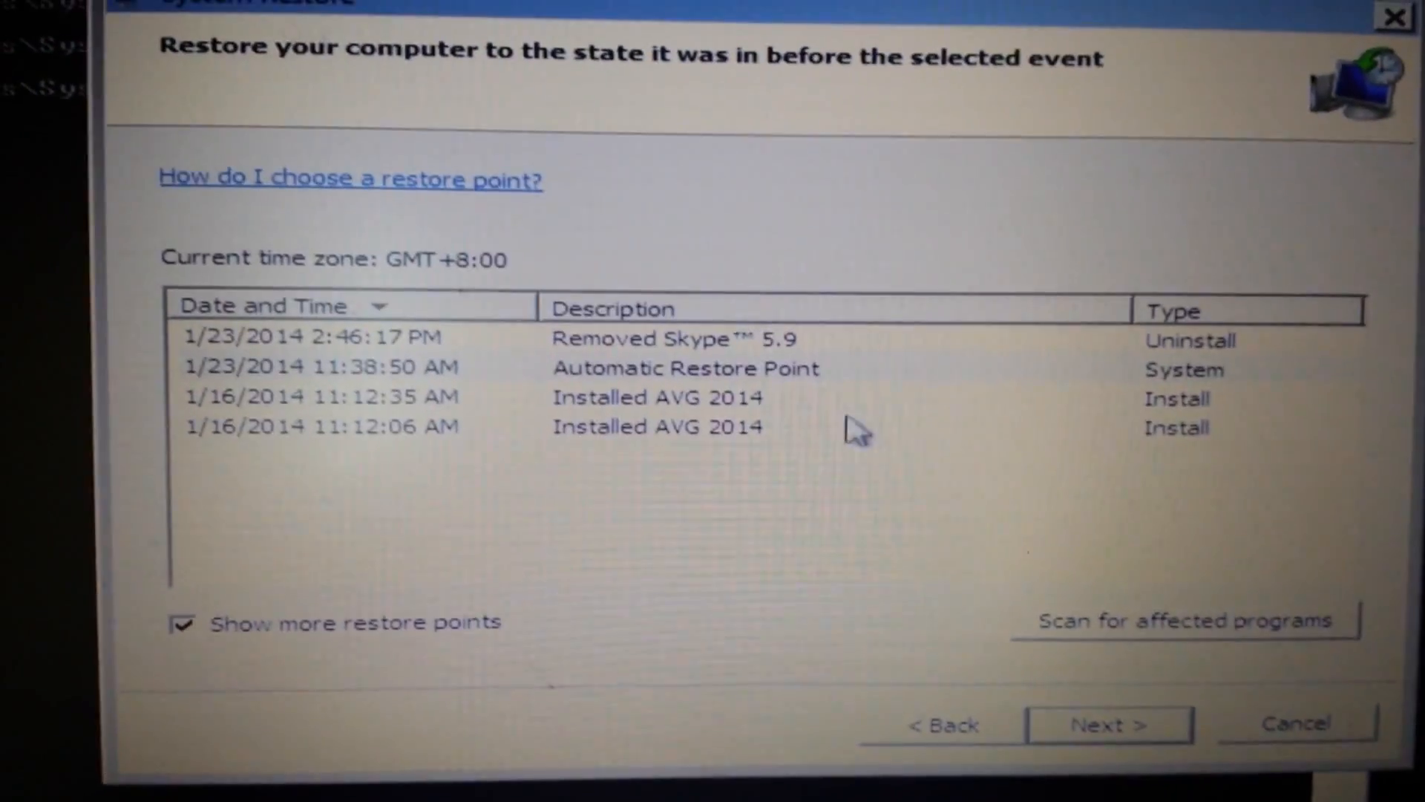
{"action": "left_click", "coordinate": [655, 397]}
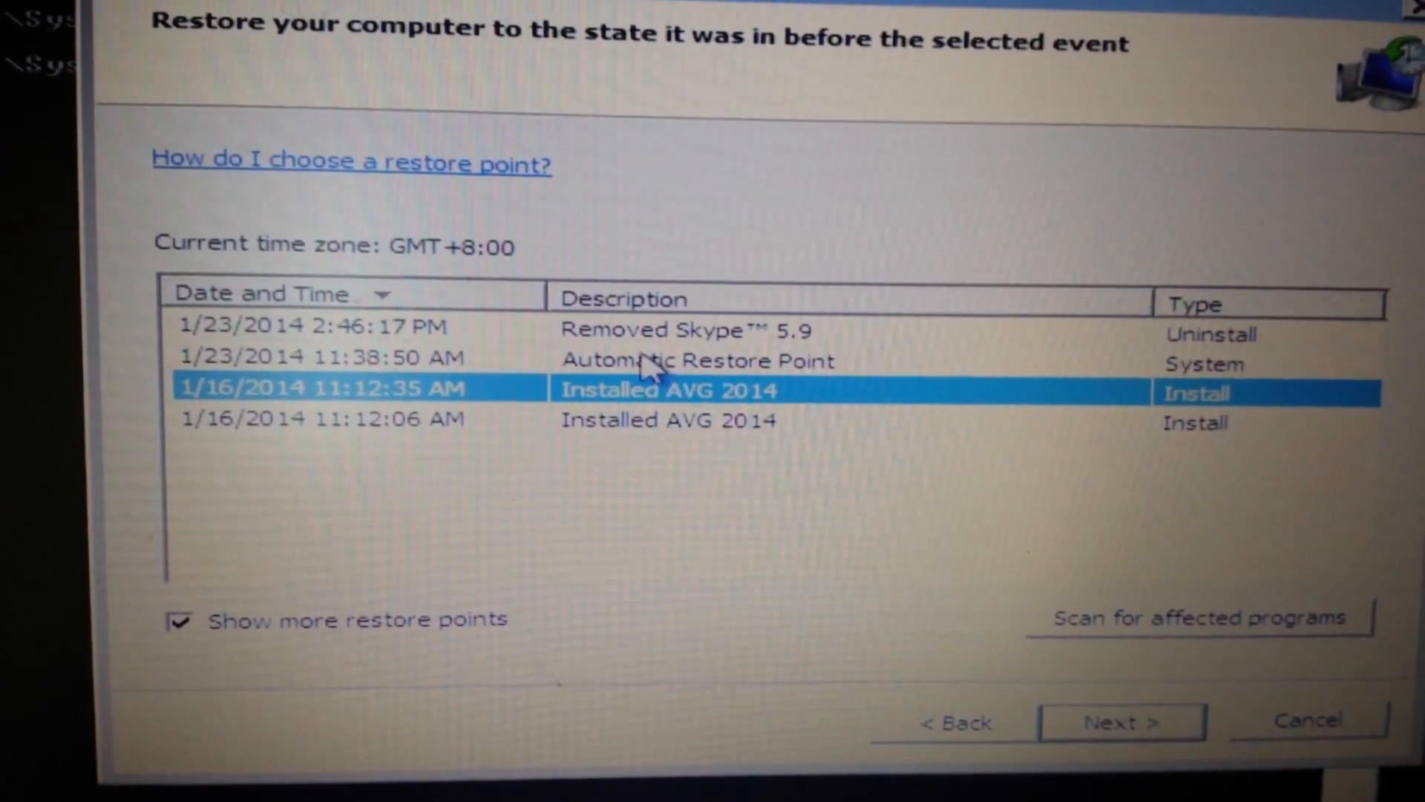
Confirm restoring to the 1/23/2014 11:38:50 AM Automatic Restore Point and begin the restore
{"action": "left_click", "coordinate": [700, 360]}
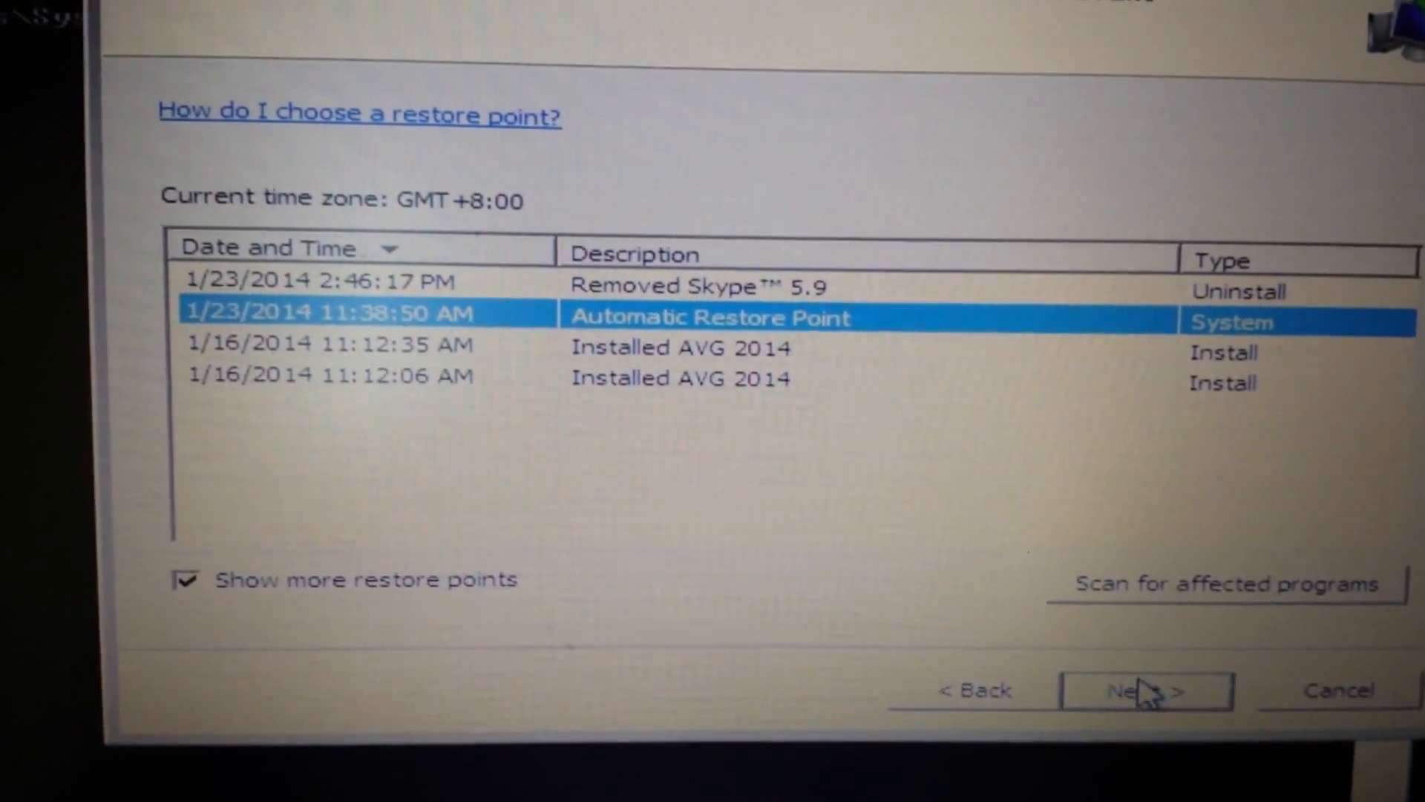
{"action": "left_click", "coordinate": [1144, 690]}
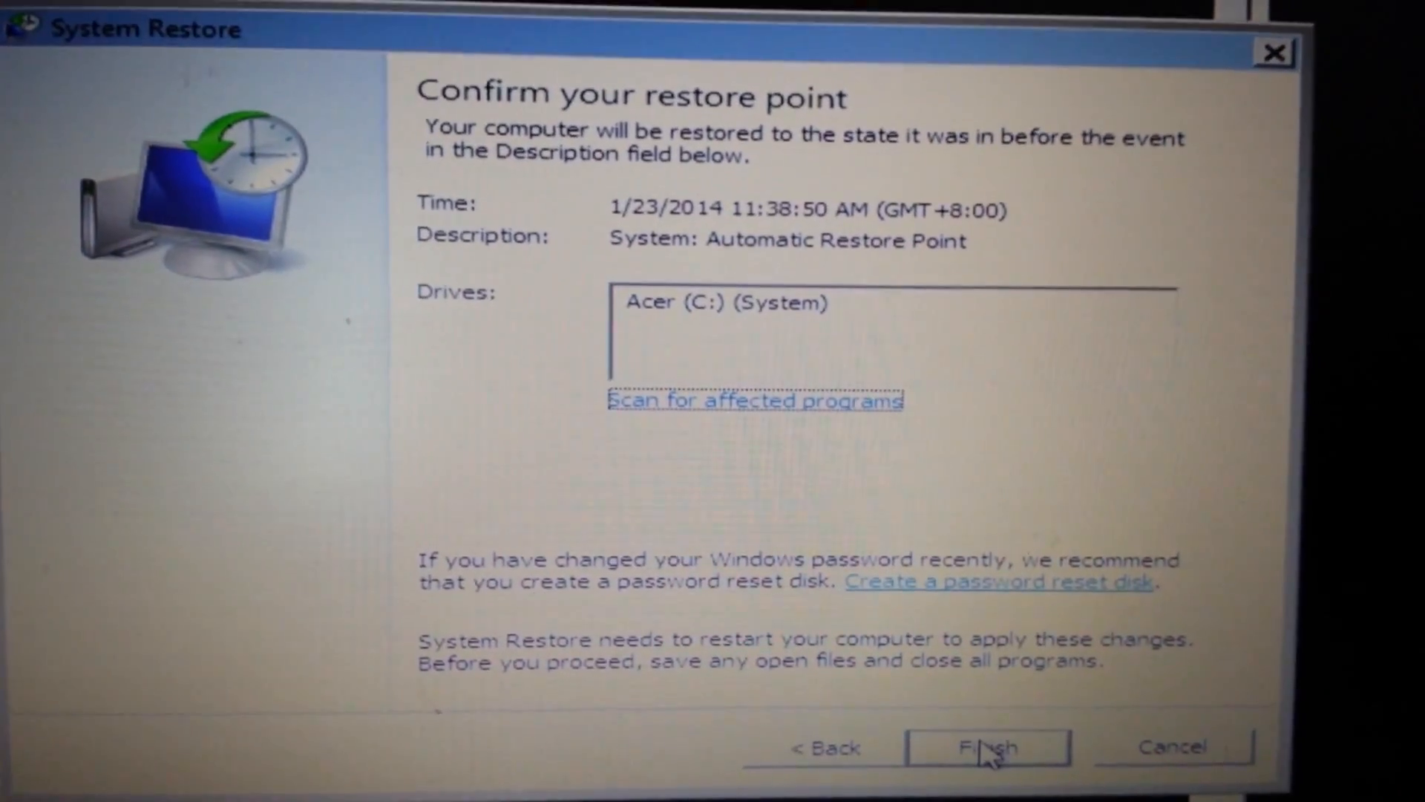
{"action": "left_click", "coordinate": [985, 746]}
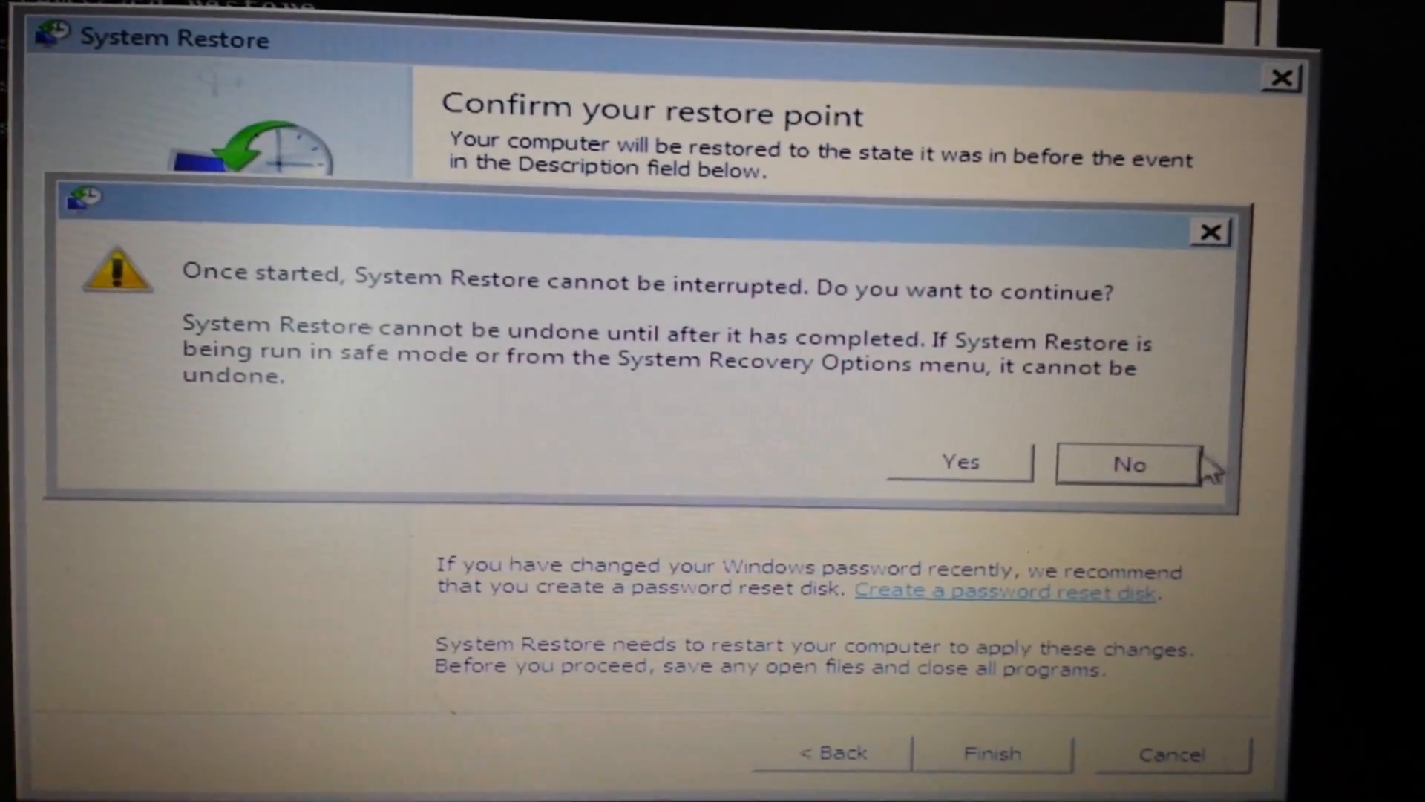
{"action": "left_click", "coordinate": [957, 464]}
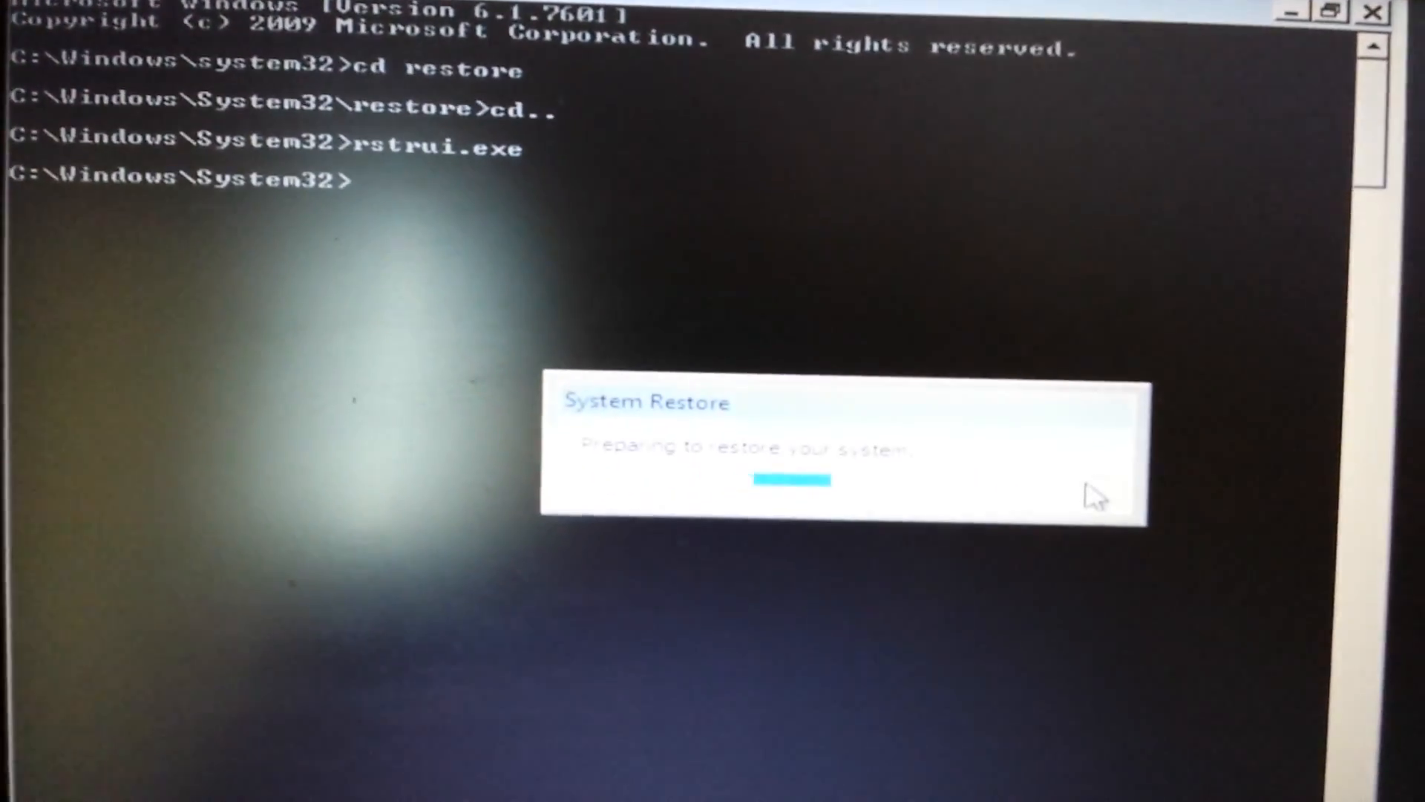